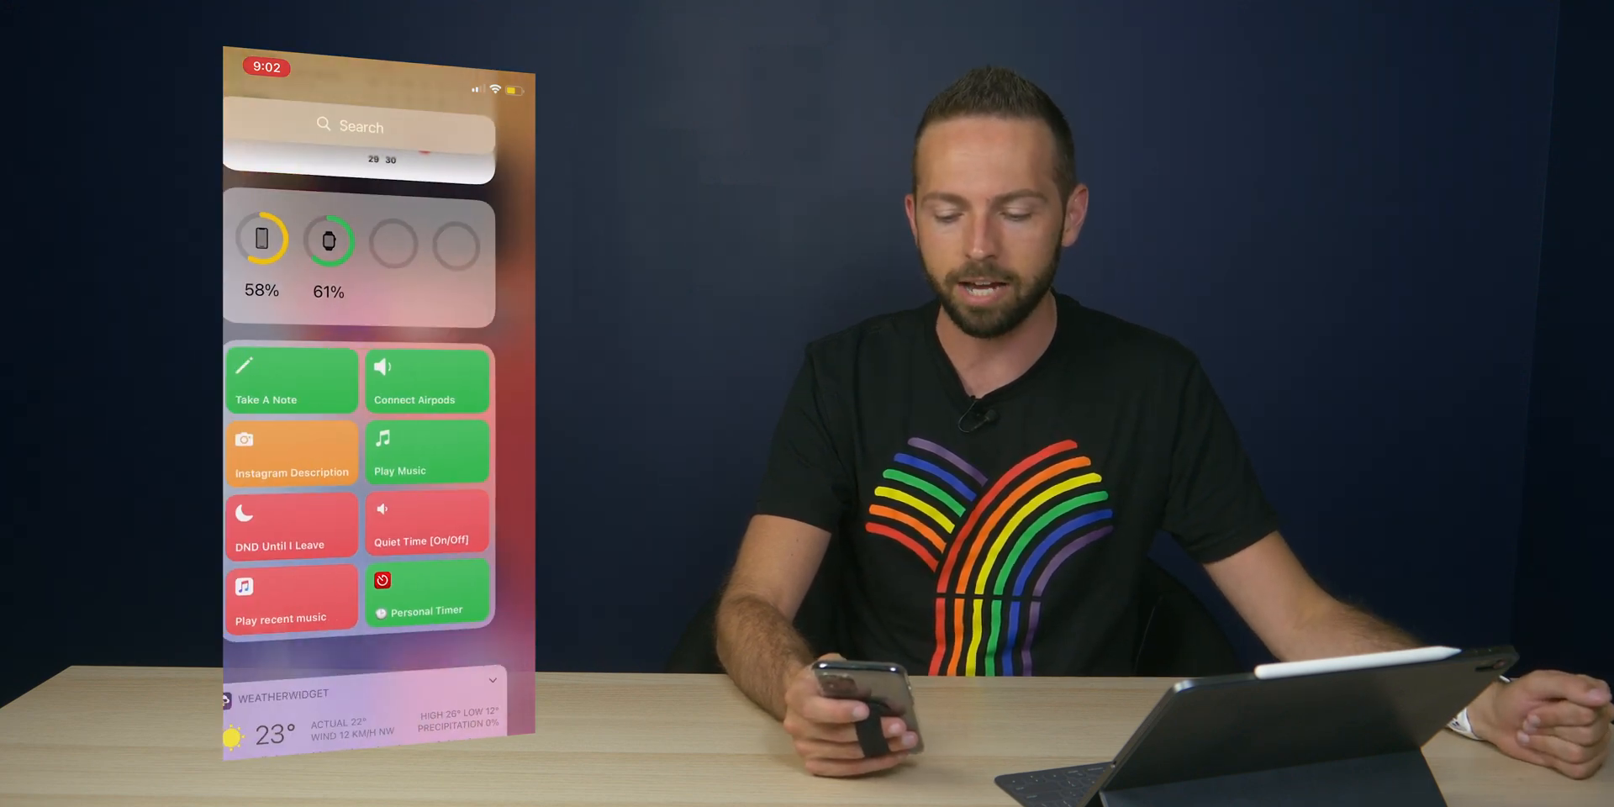
- Scroll the widget gallery to Fitness and choose its Activity widget
scroll(down, 3)
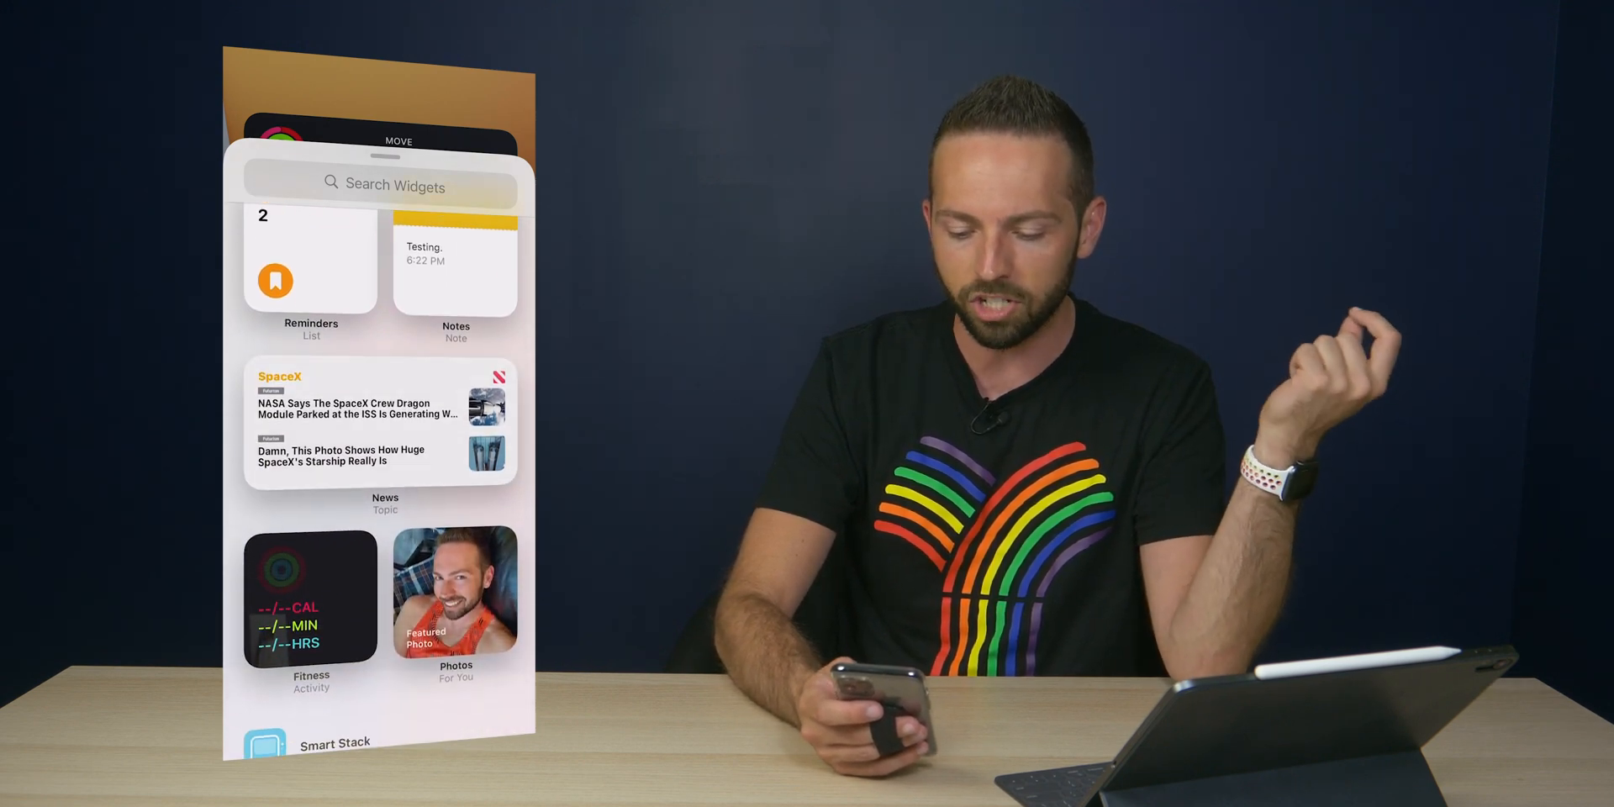
scroll(down, 3)
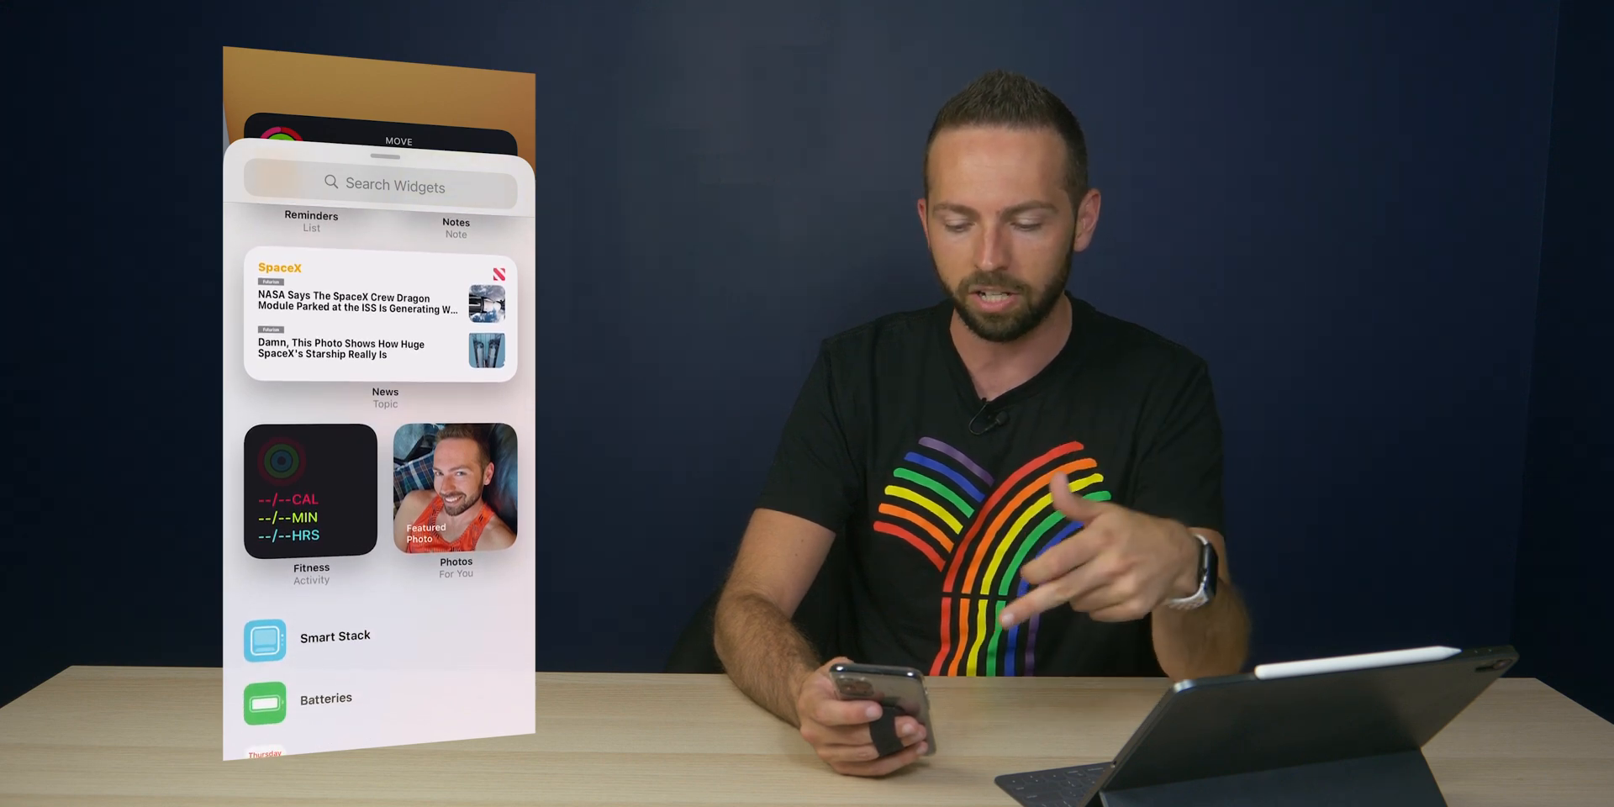
scroll(down, 3)
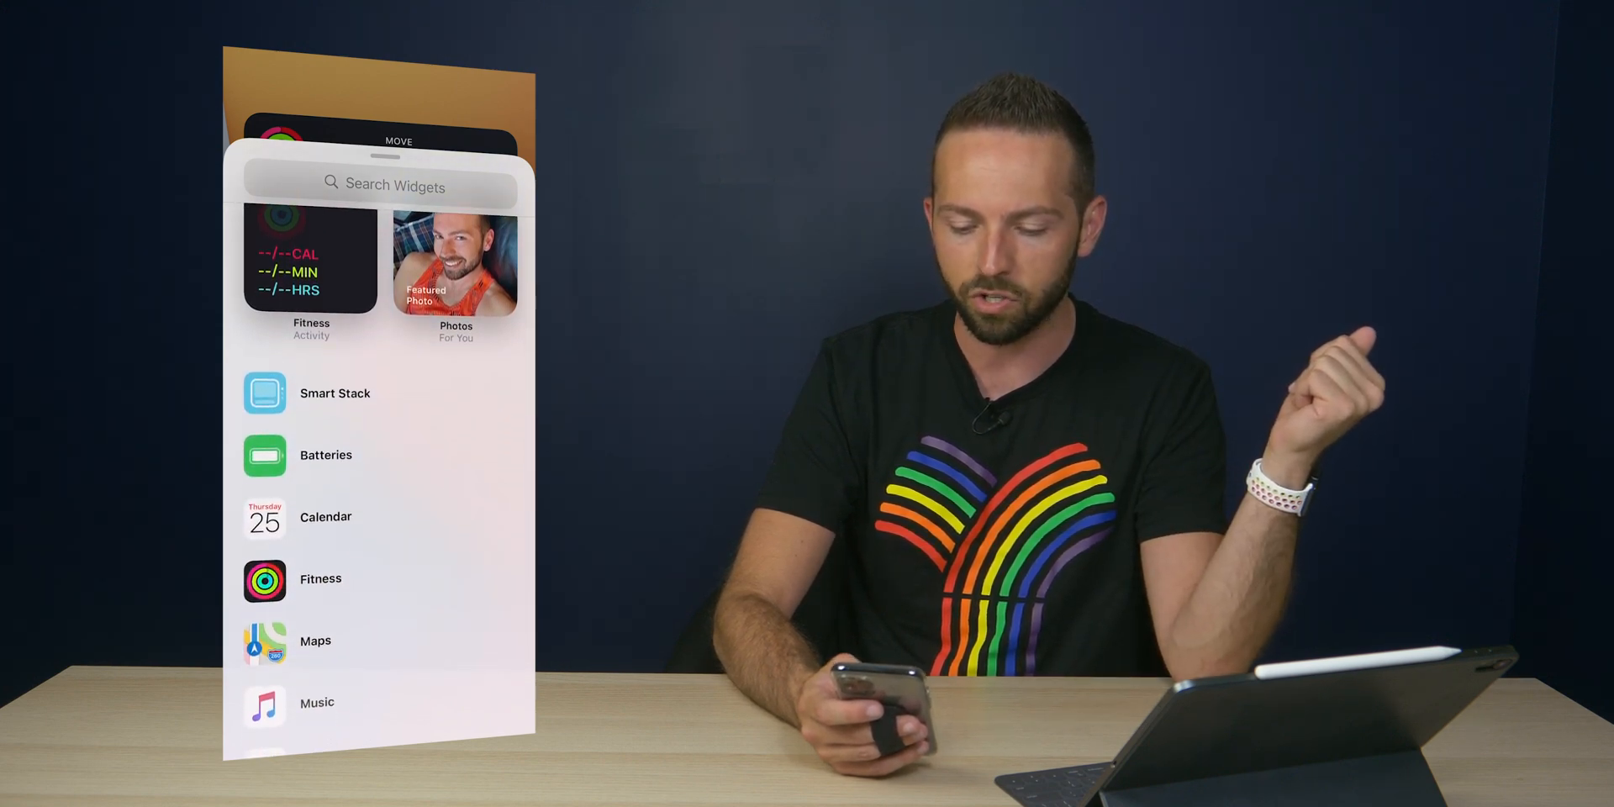
click(318, 703)
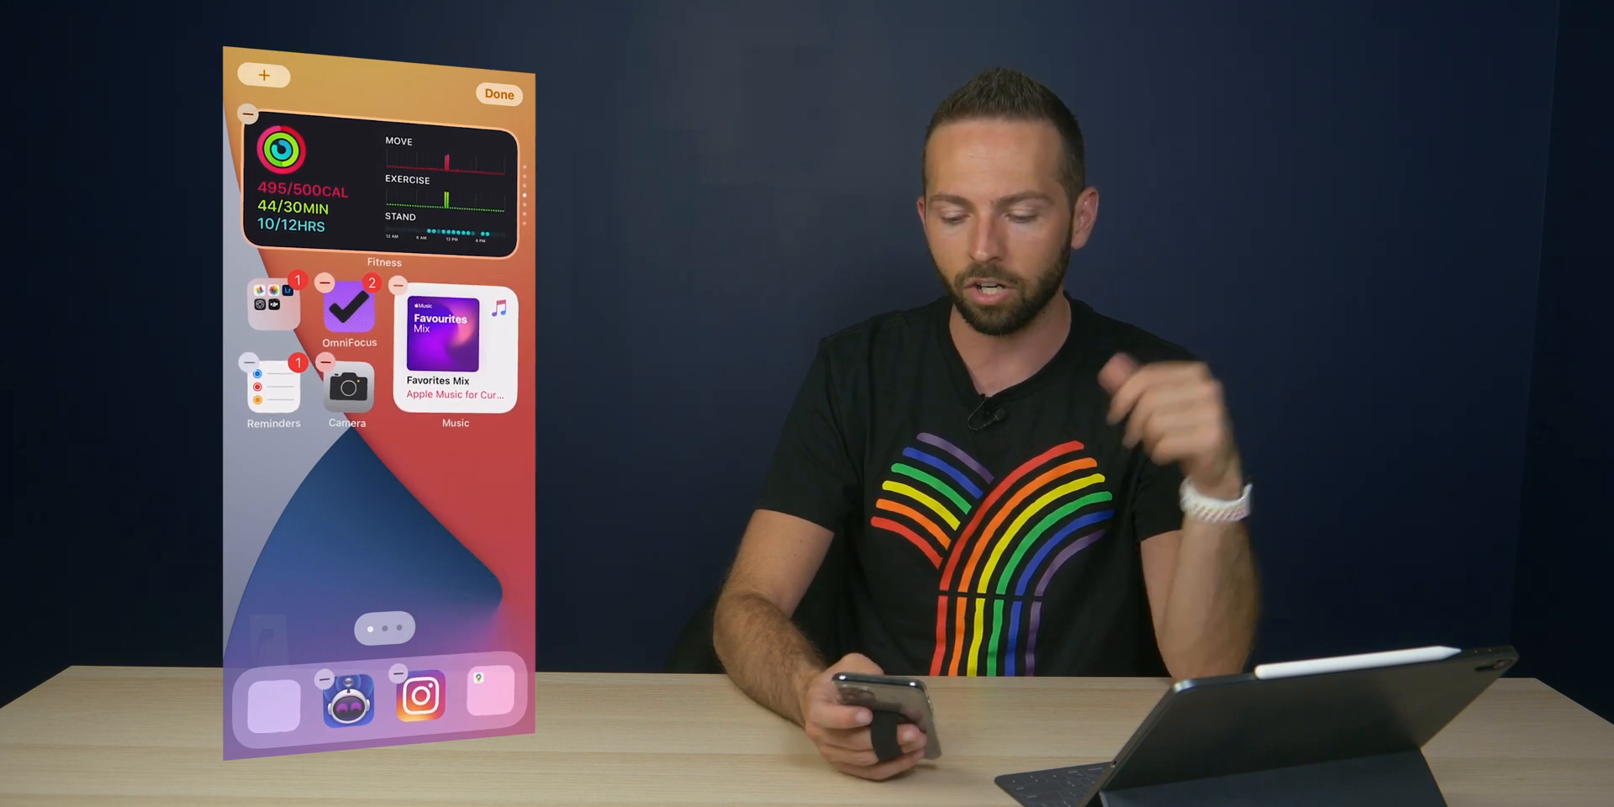
- Add a small Notes widget from the gallery next to OmniFocus and Camera
click(264, 76)
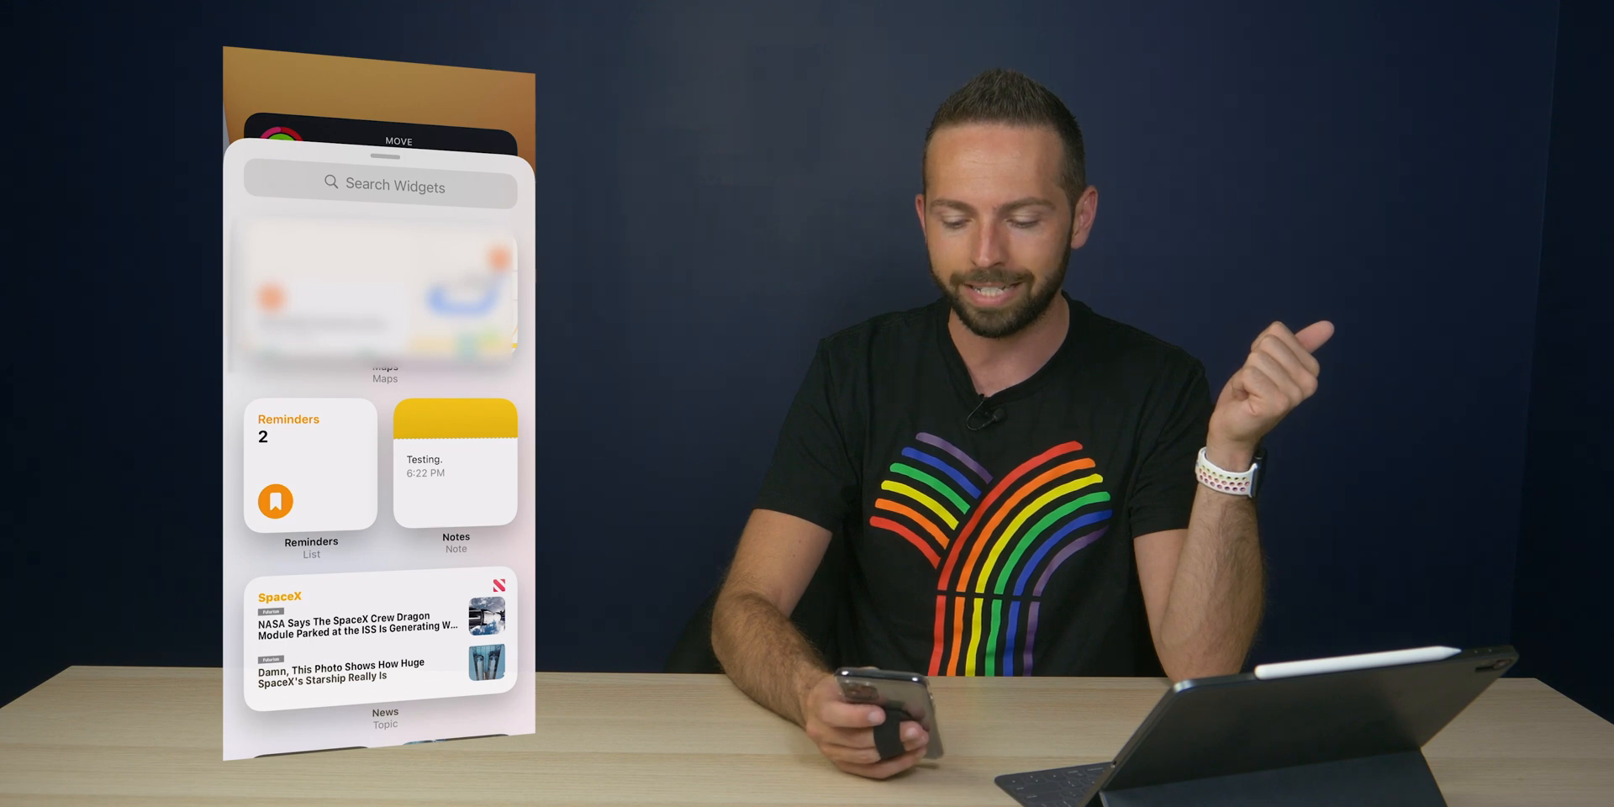
click(456, 464)
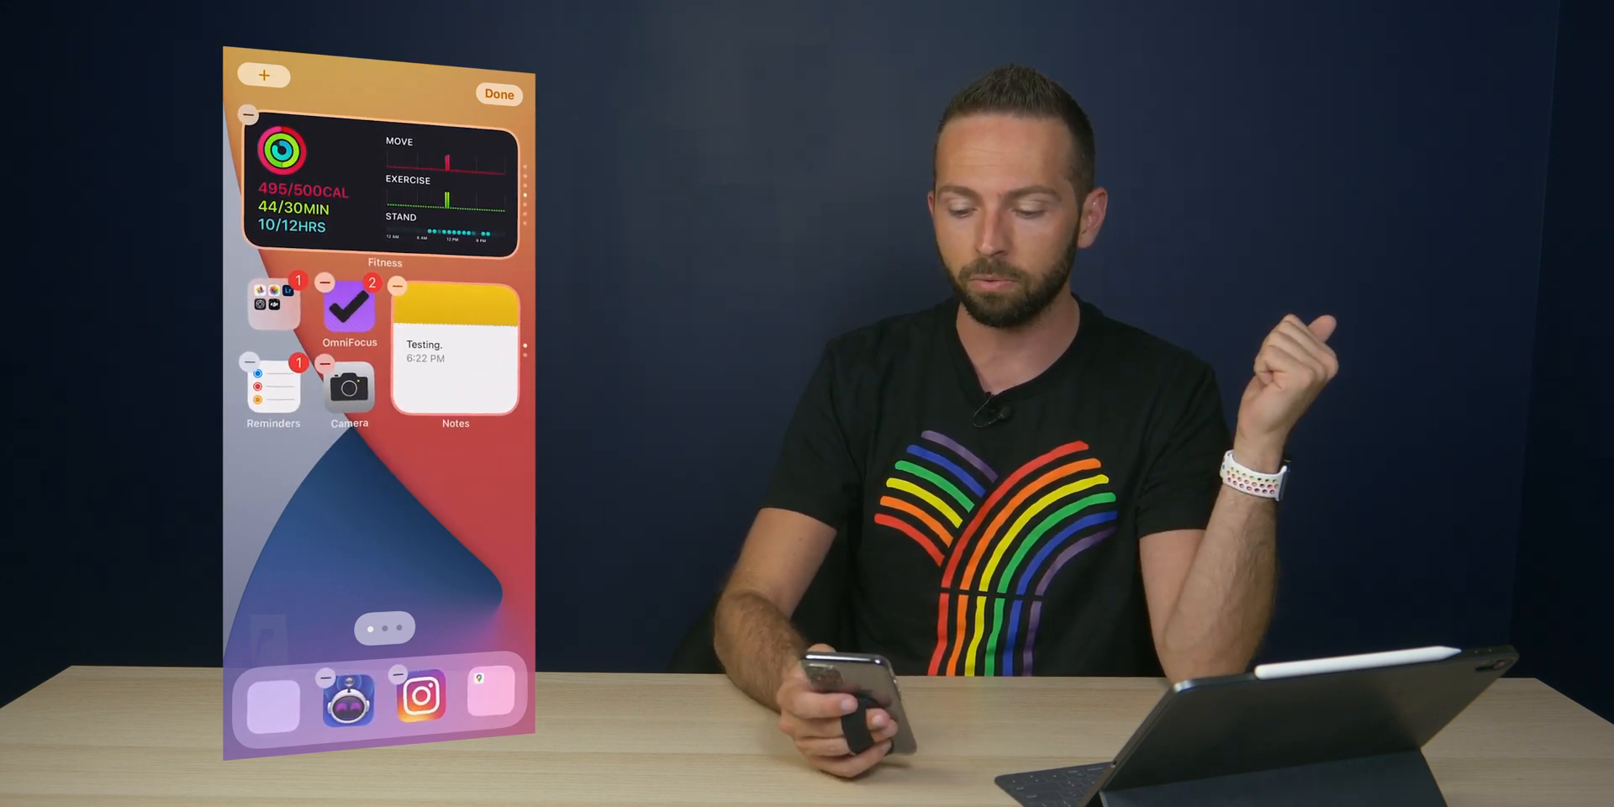
click(499, 94)
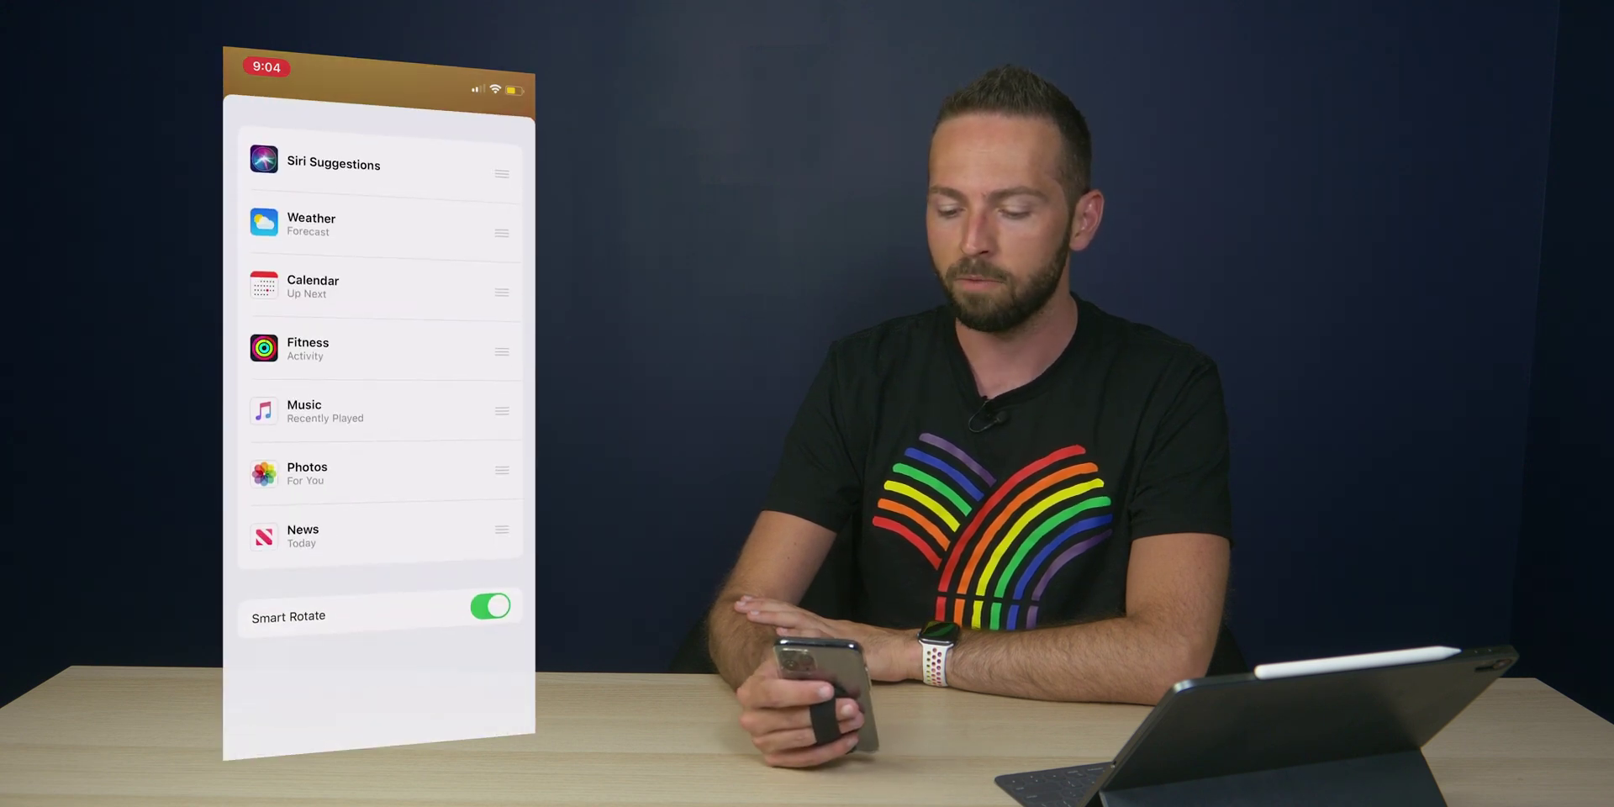
- Drag a widget upward in Edit Stack to reorder the Smart Stack
drag(501, 410, 501, 224)
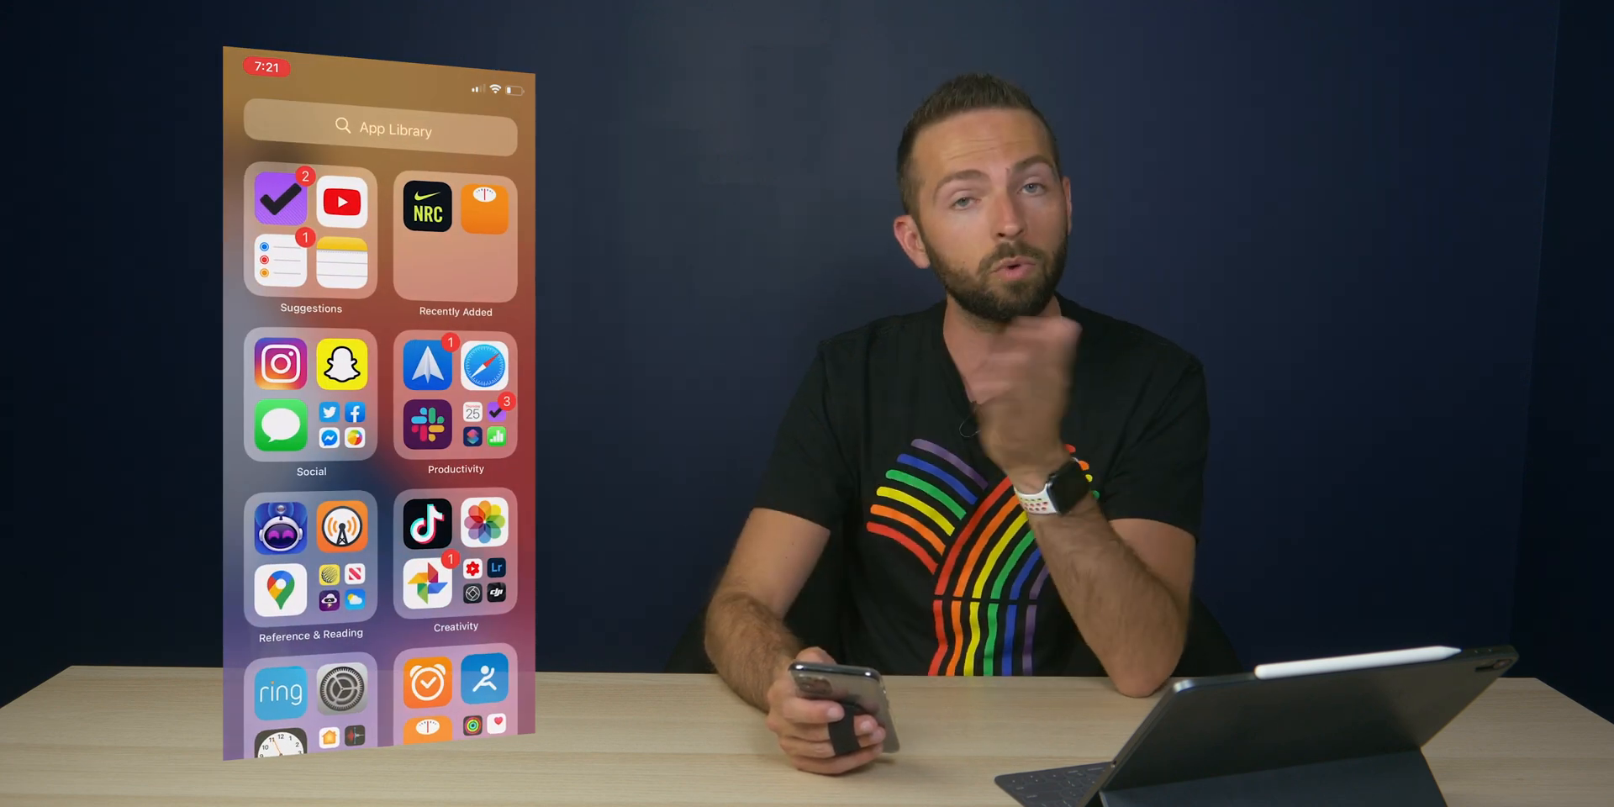
scroll(down, 3)
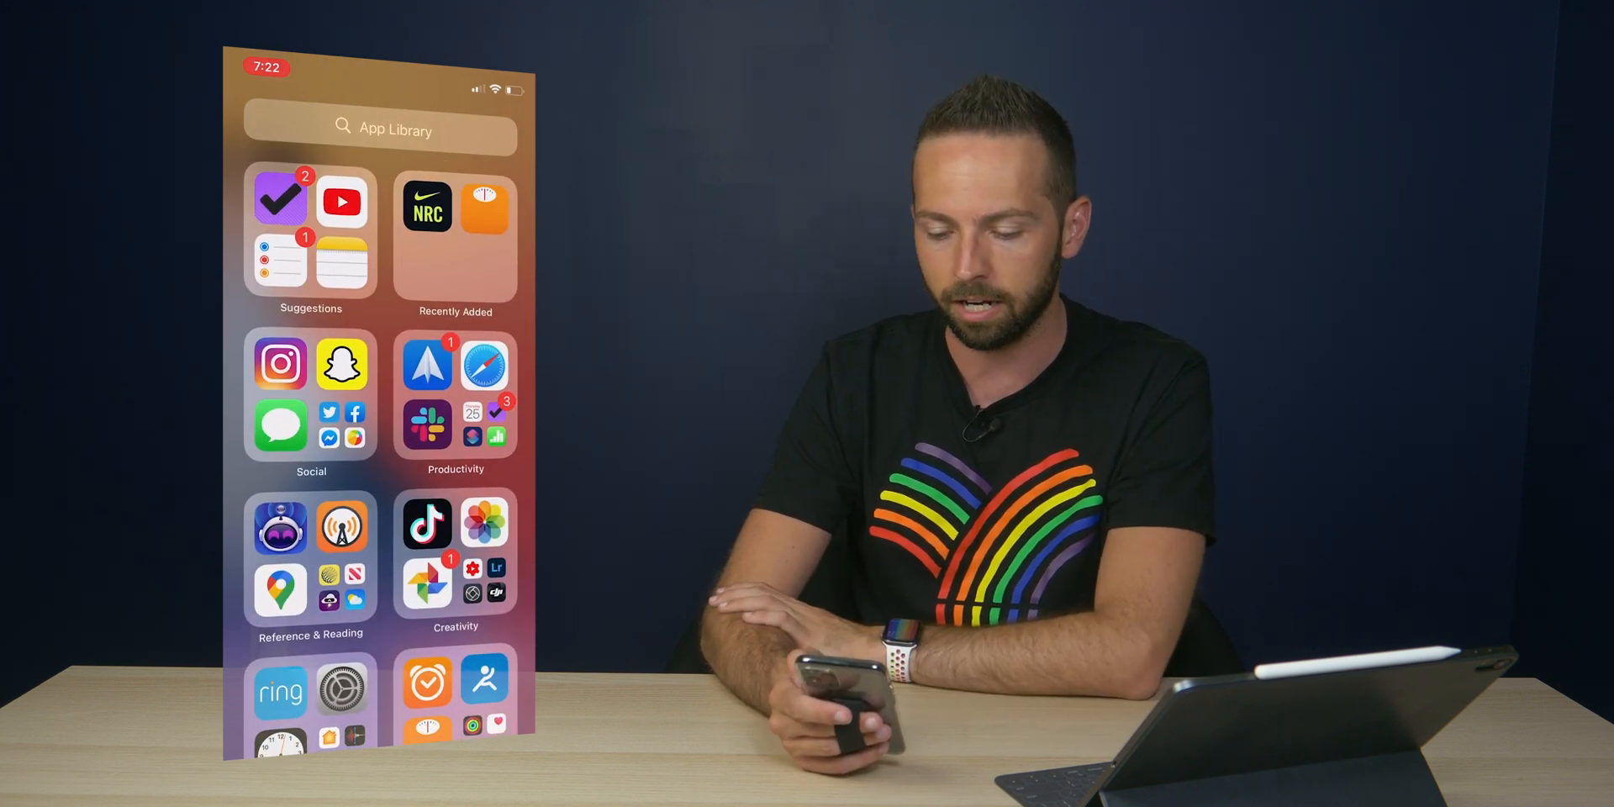
scroll(down, 3)
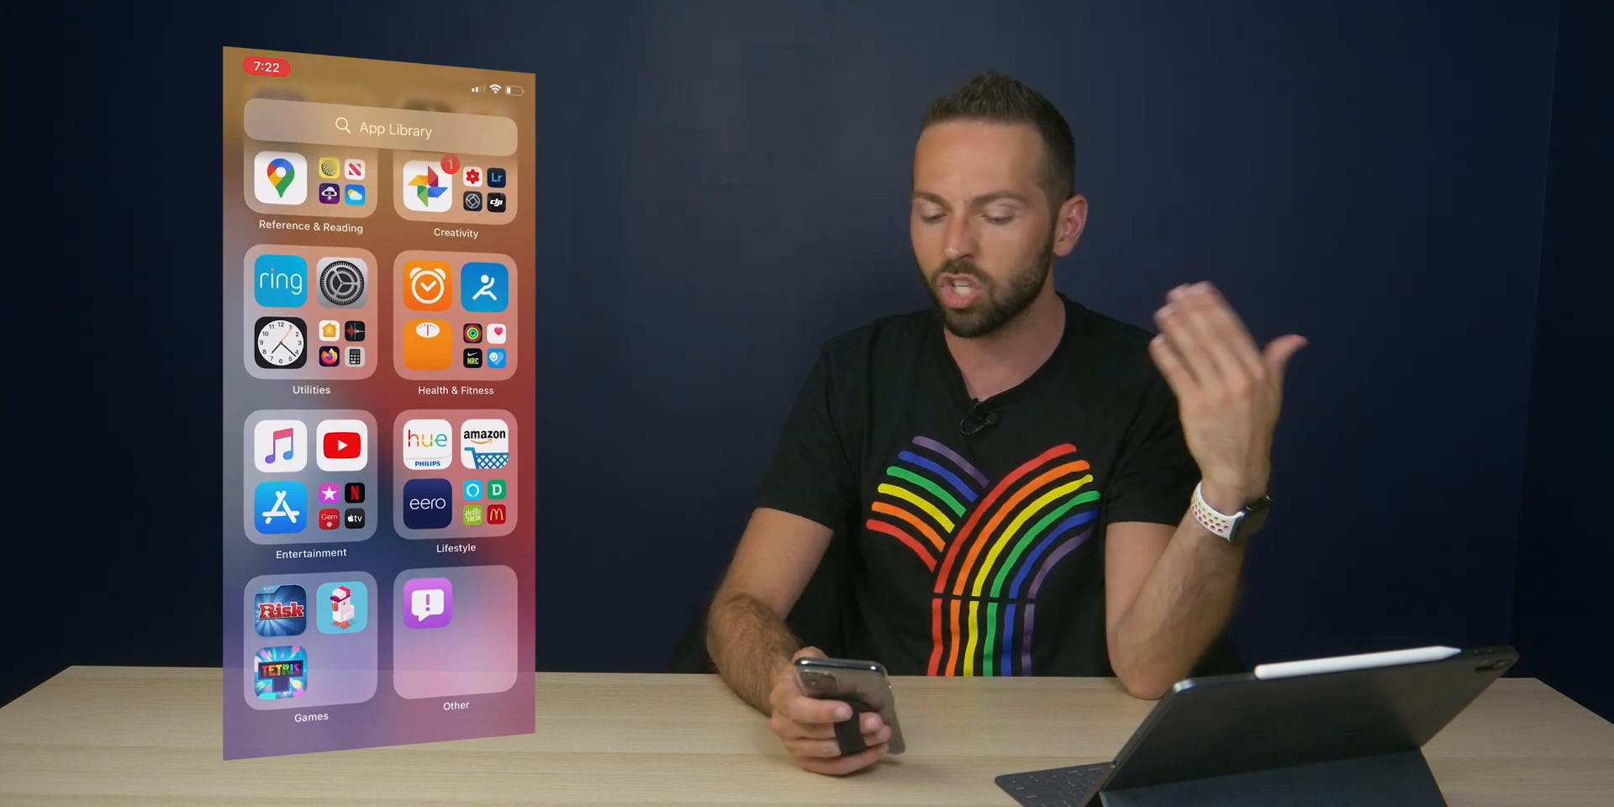
click(455, 319)
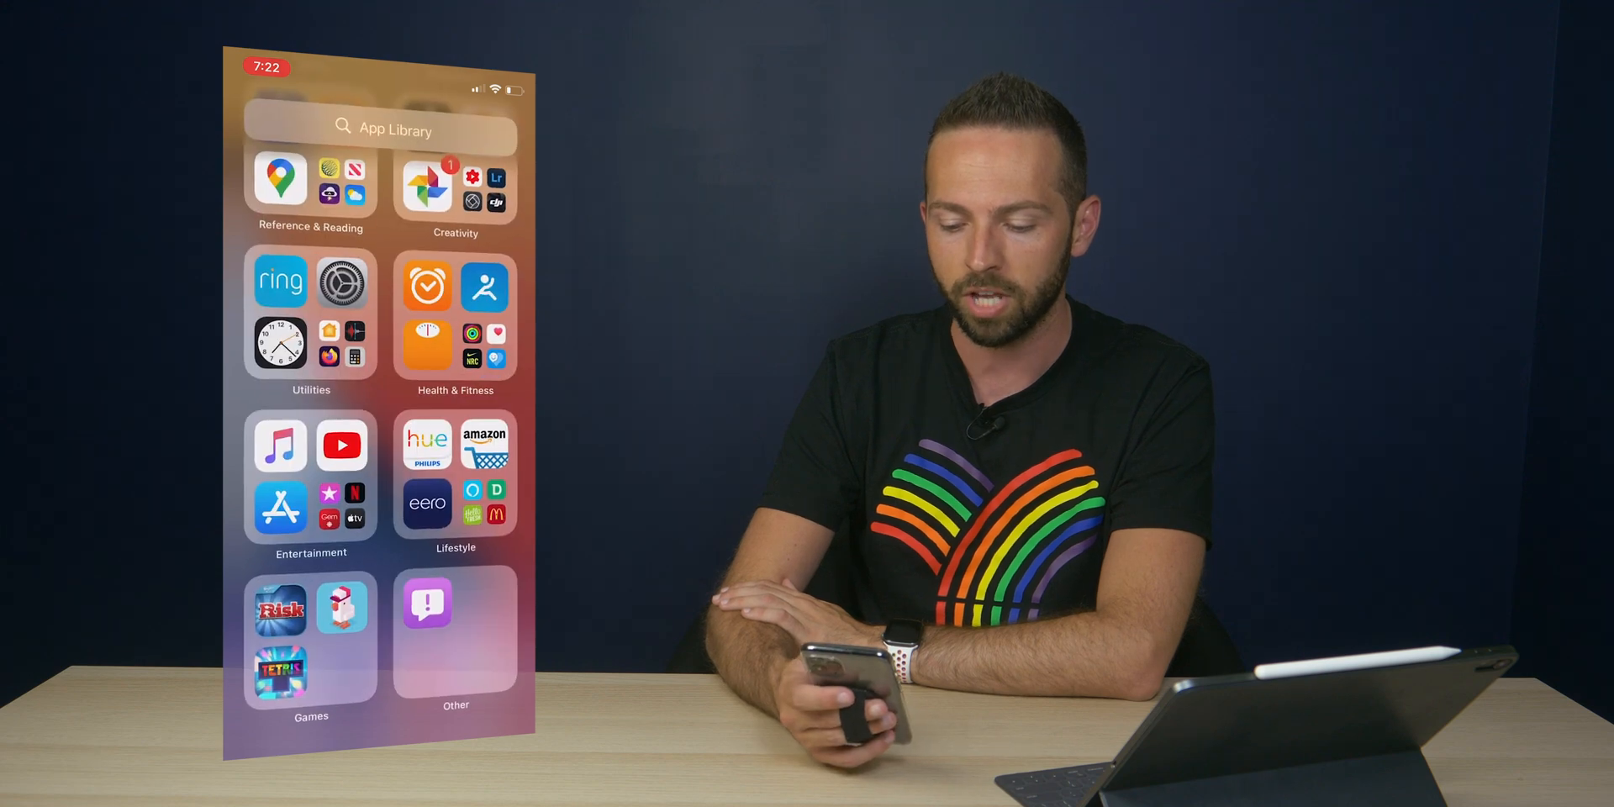
scroll(down, 3)
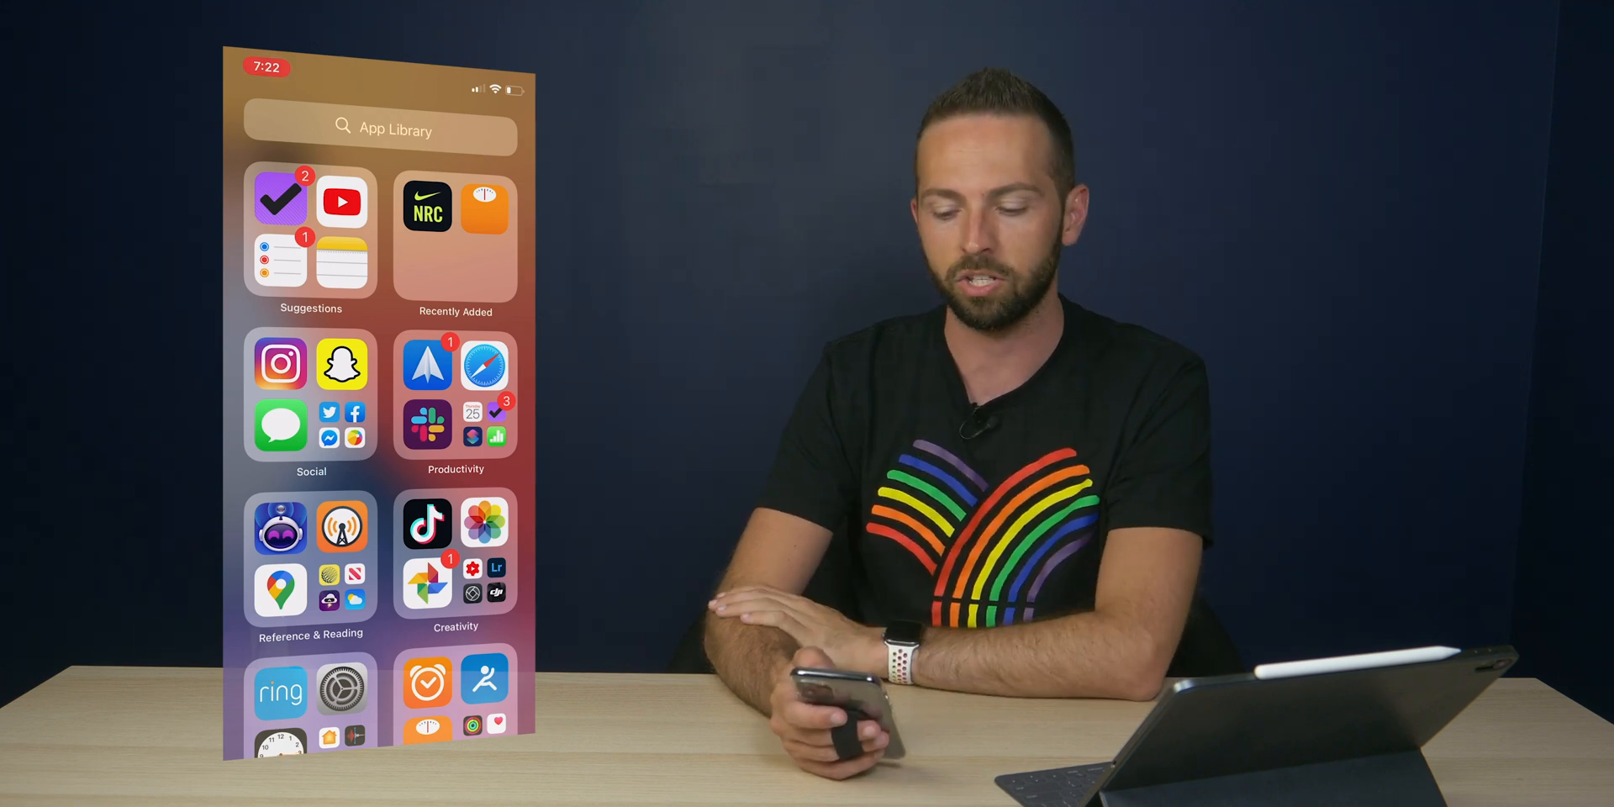
click(311, 397)
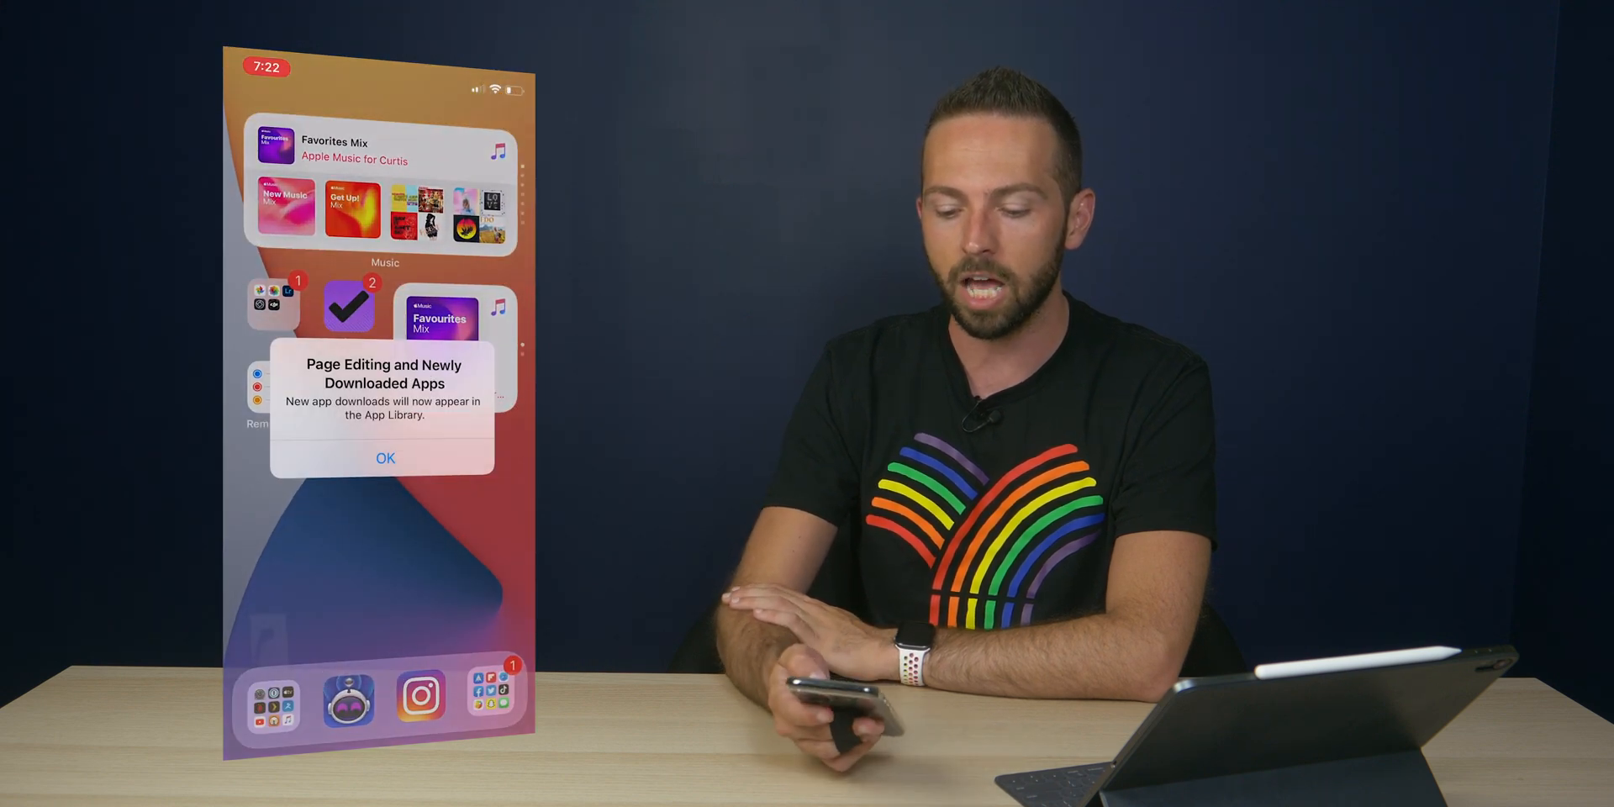
- Acknowledge the notice that new downloads go to the App Library, then return to it
click(385, 457)
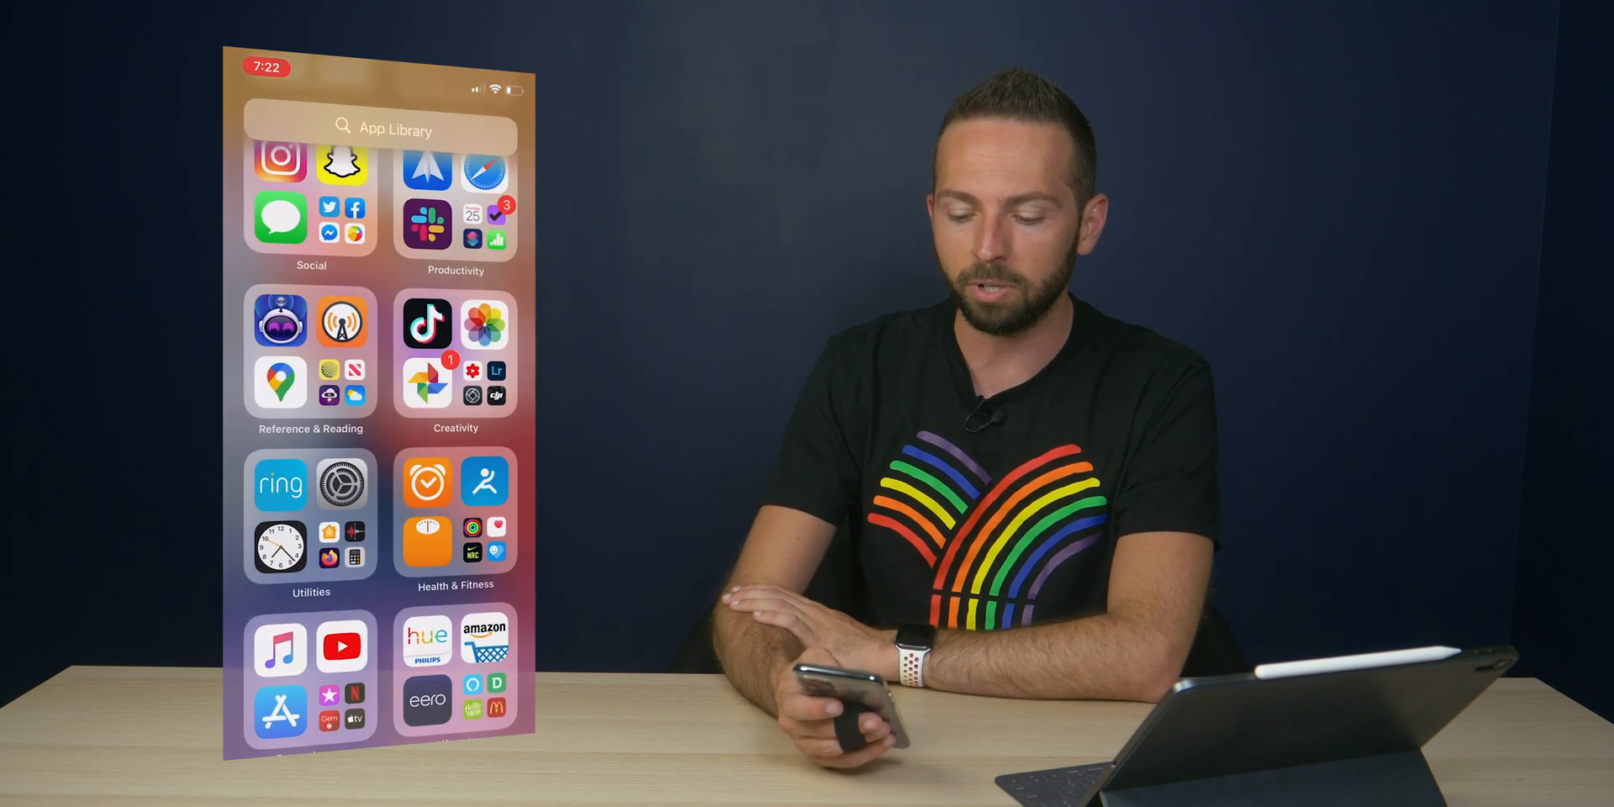
scroll(down, 3)
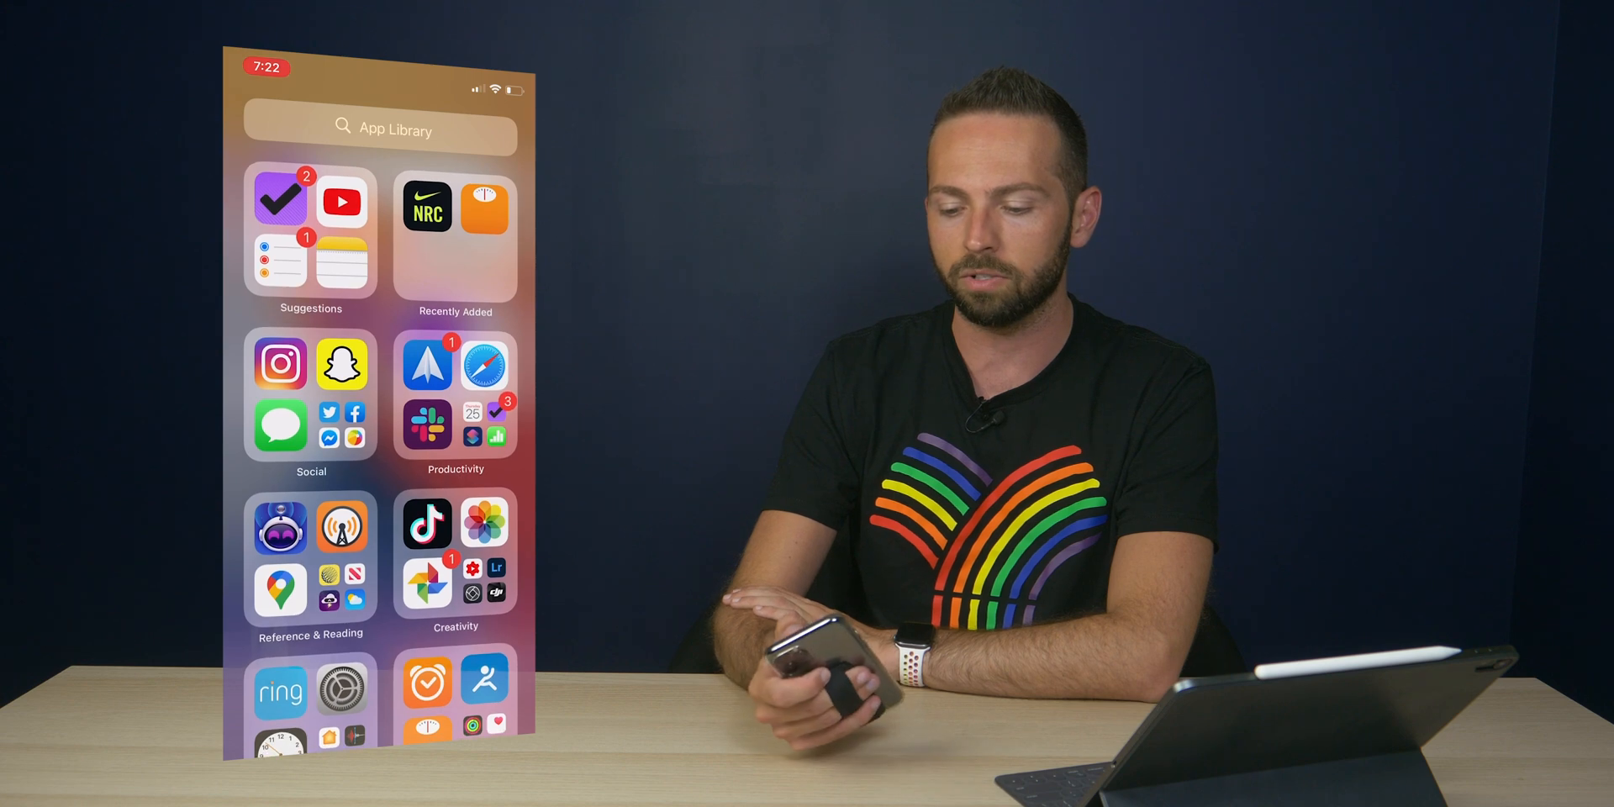
- Search the App Library for Uber and go back to the home screen in editing mode
click(378, 129)
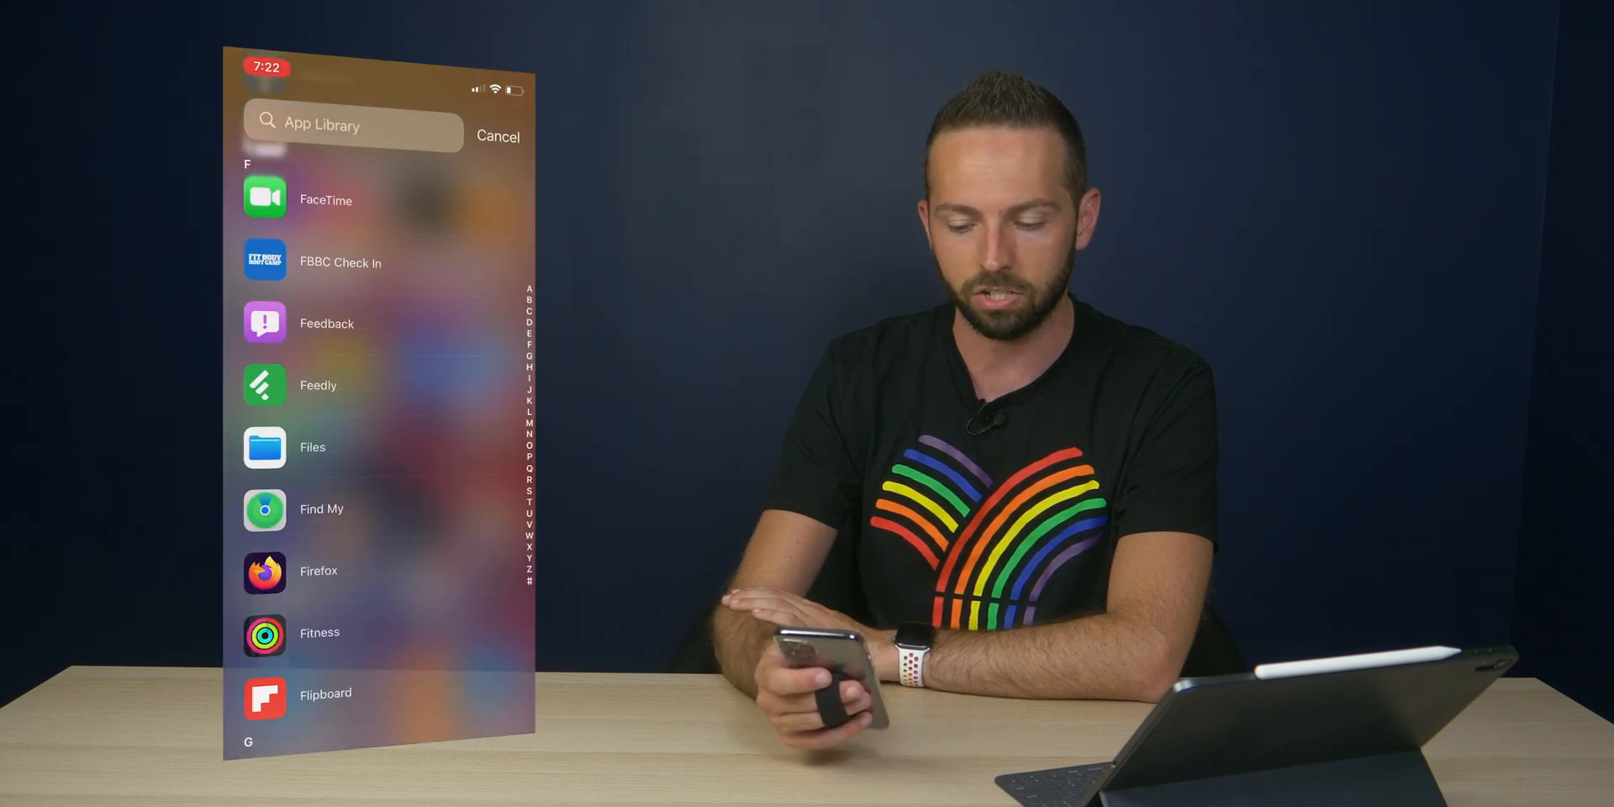
click(354, 124)
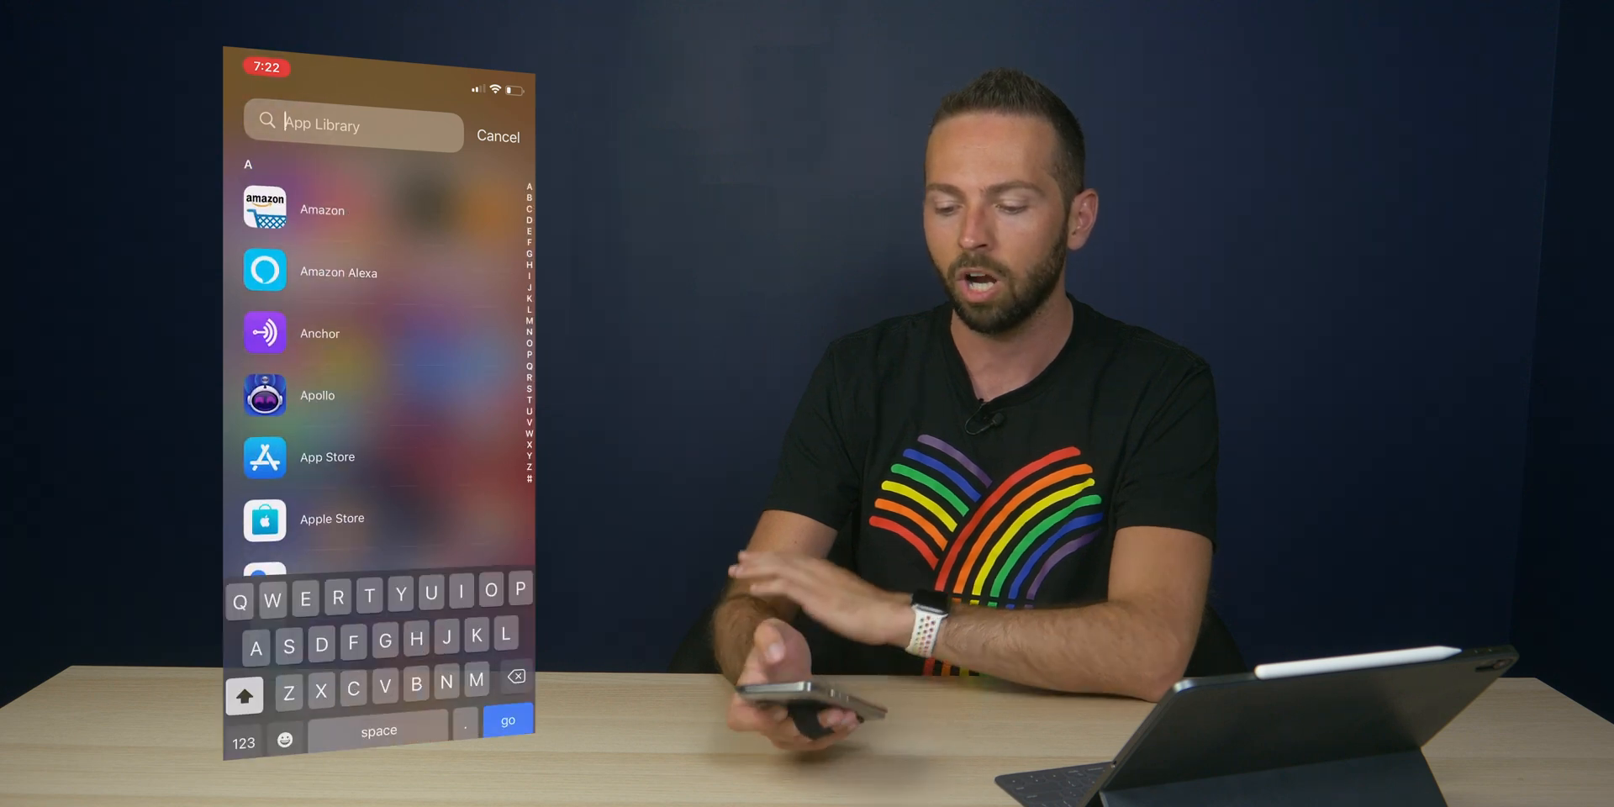
text(Uner)
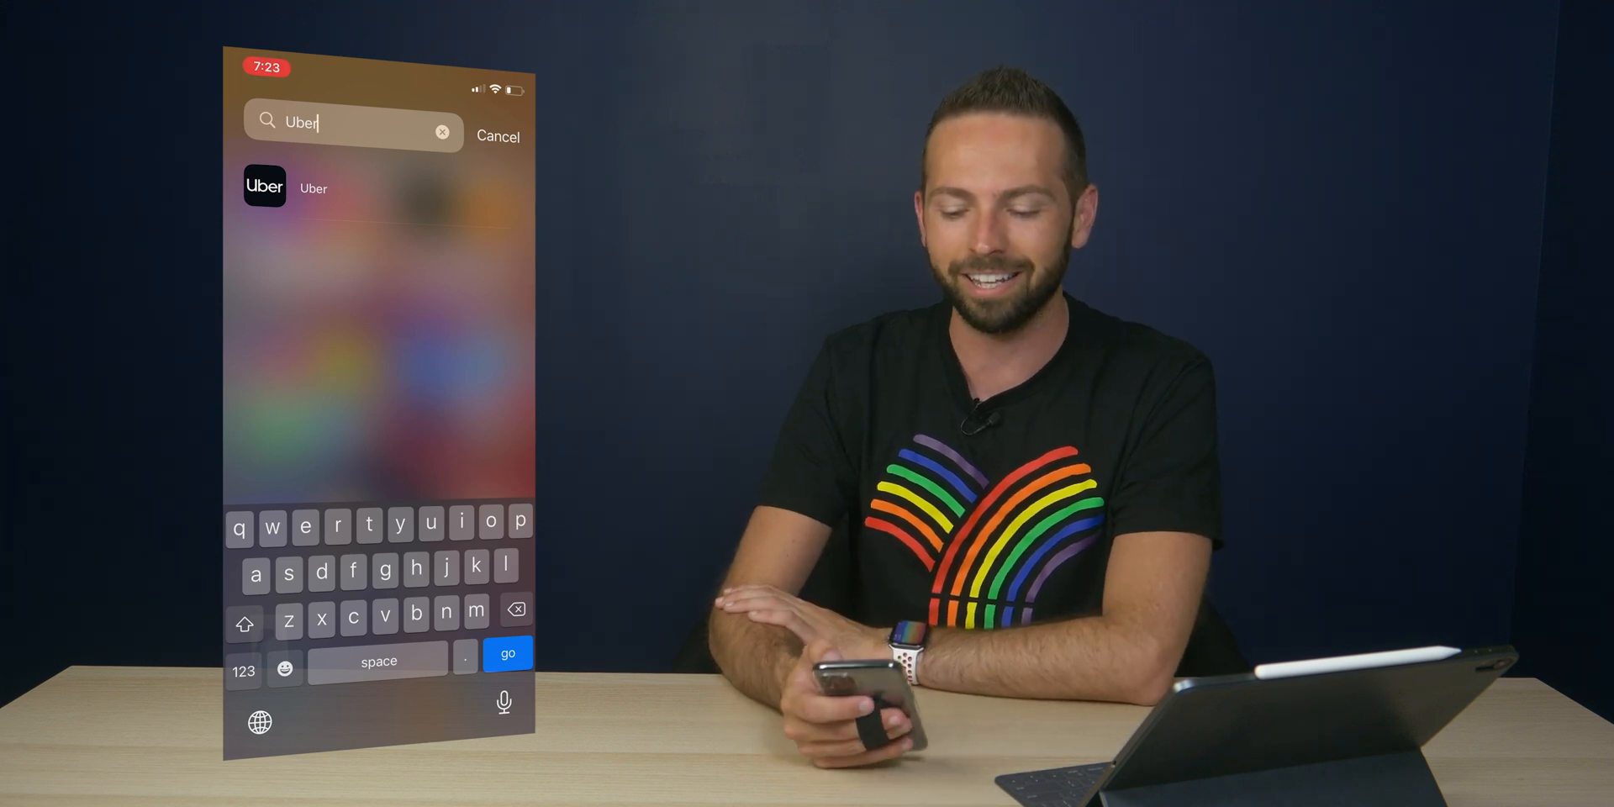
click(498, 136)
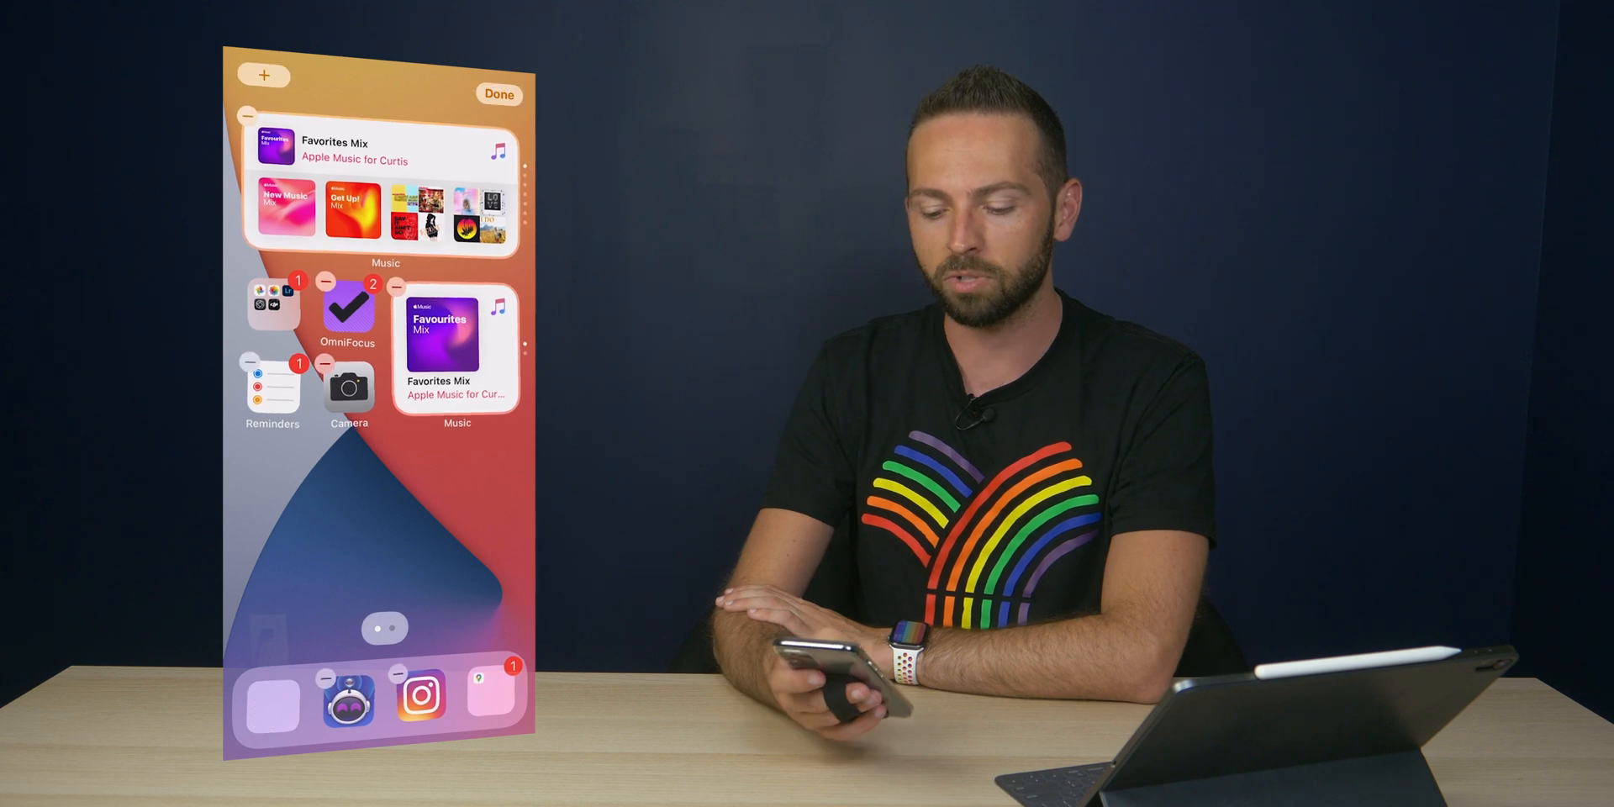
- Finish editing the home screen layout and swipe to the Siri Suggestions search
click(499, 94)
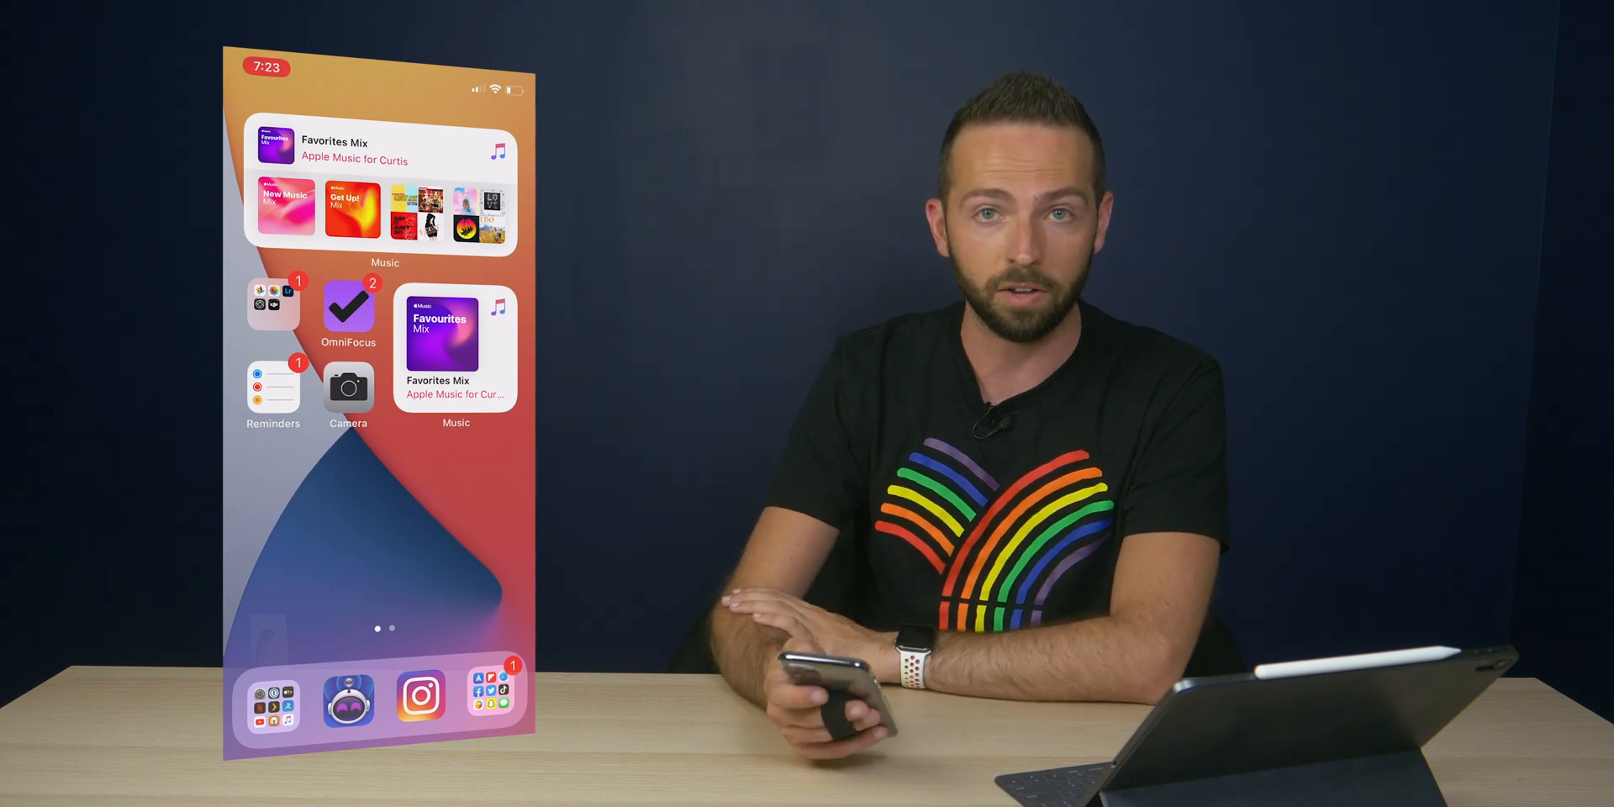
scroll(left, 3)
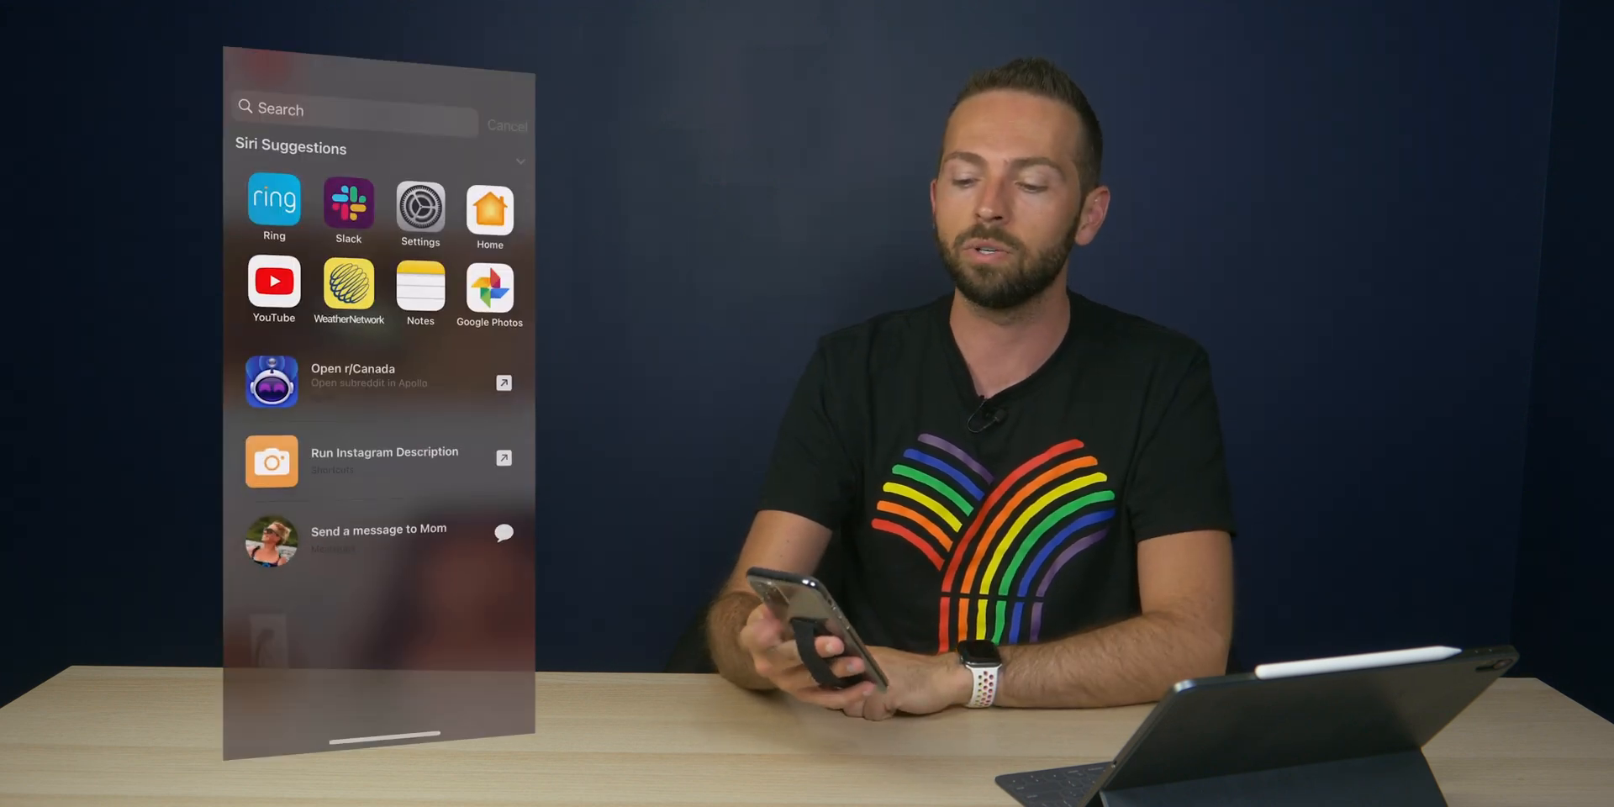
- Launch Settings from the Siri Suggestions row
click(353, 108)
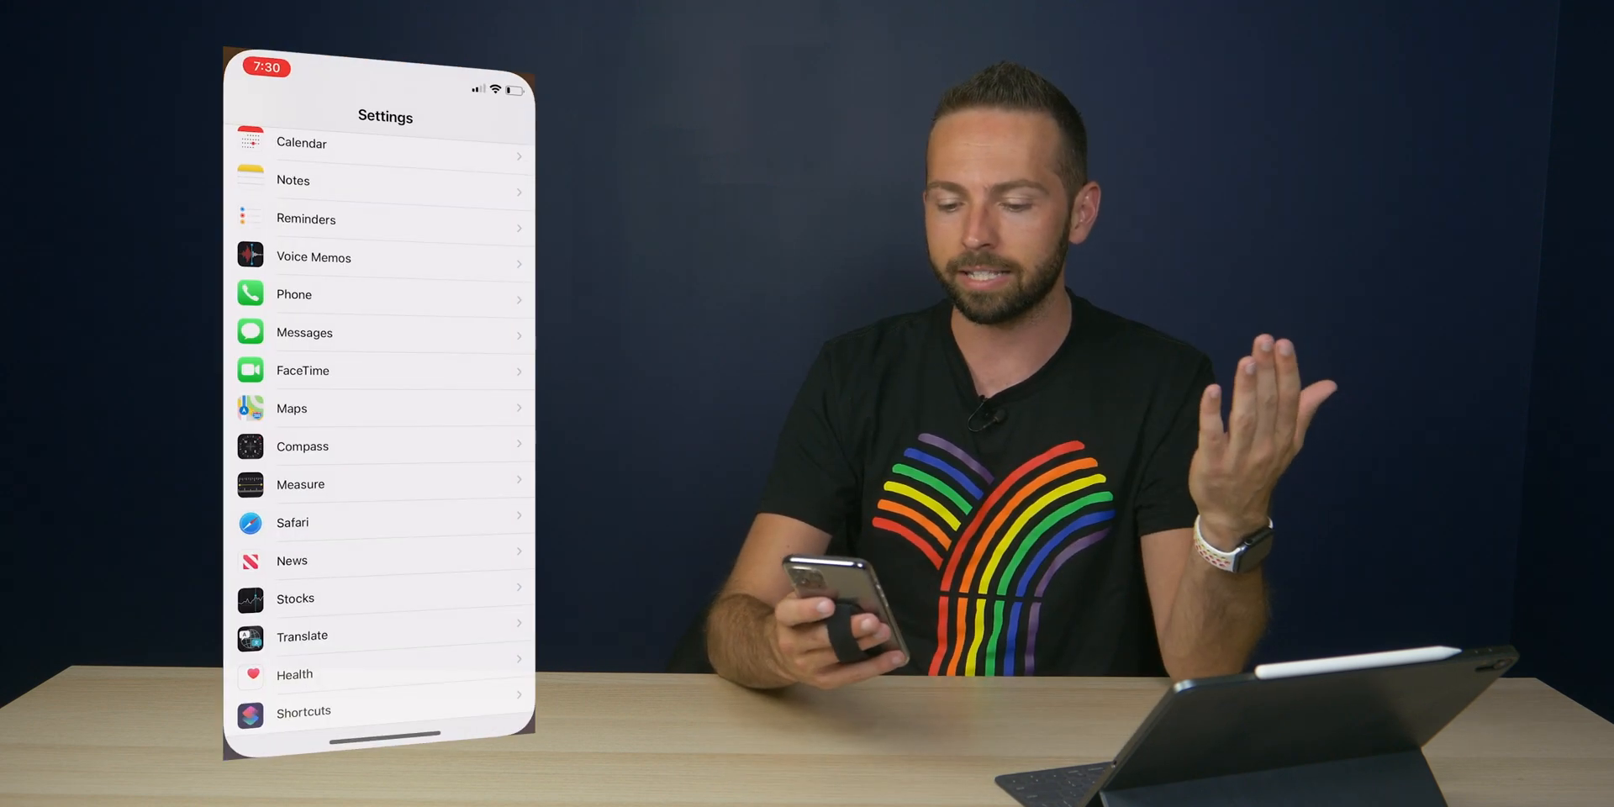
- Navigate Settings to Accessibility > Touch and scroll toward Back Tap
scroll(up, 3)
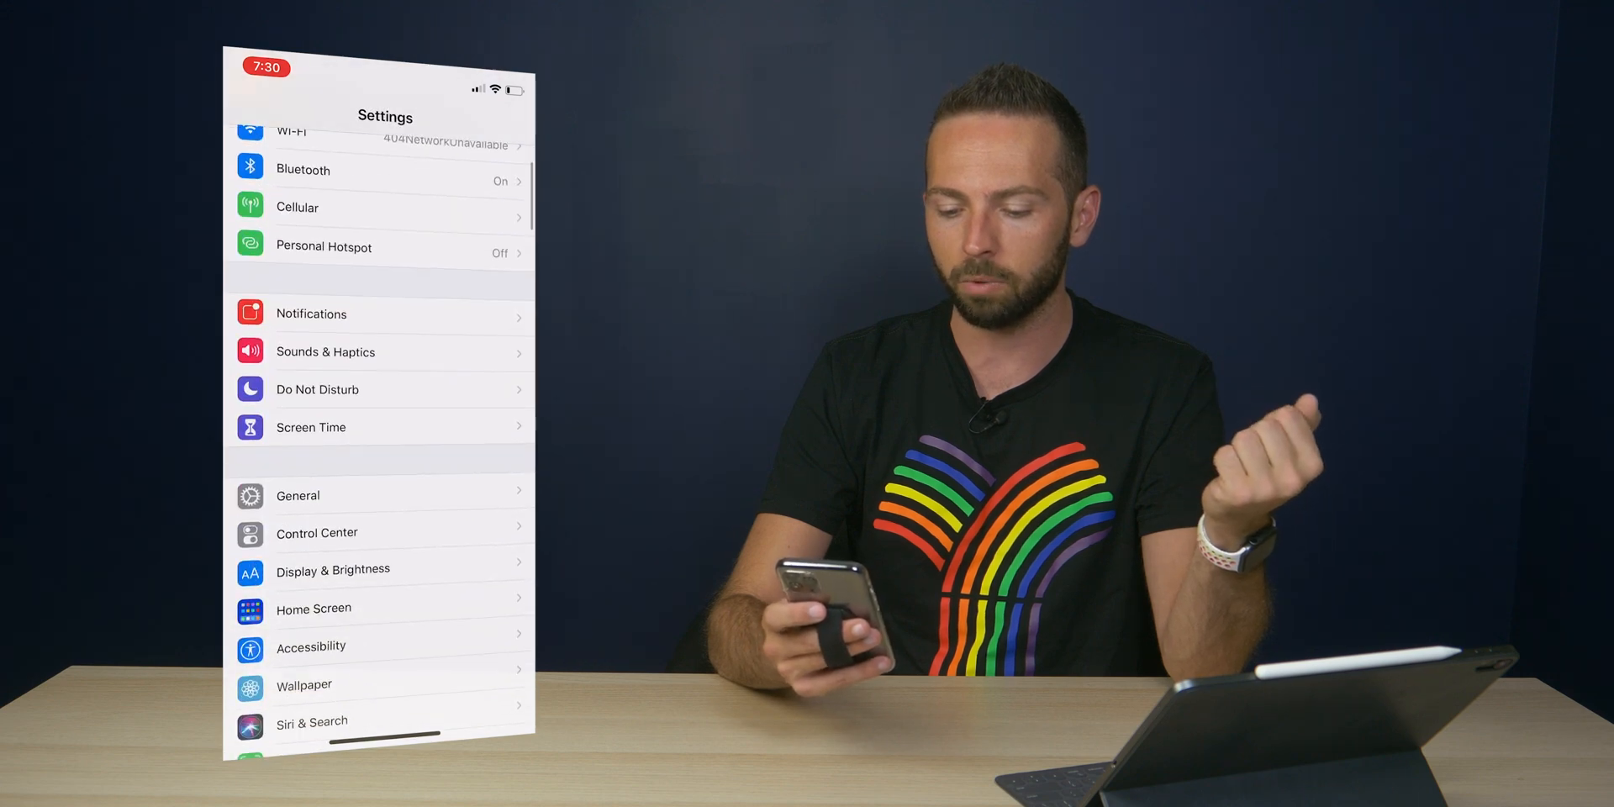
click(311, 646)
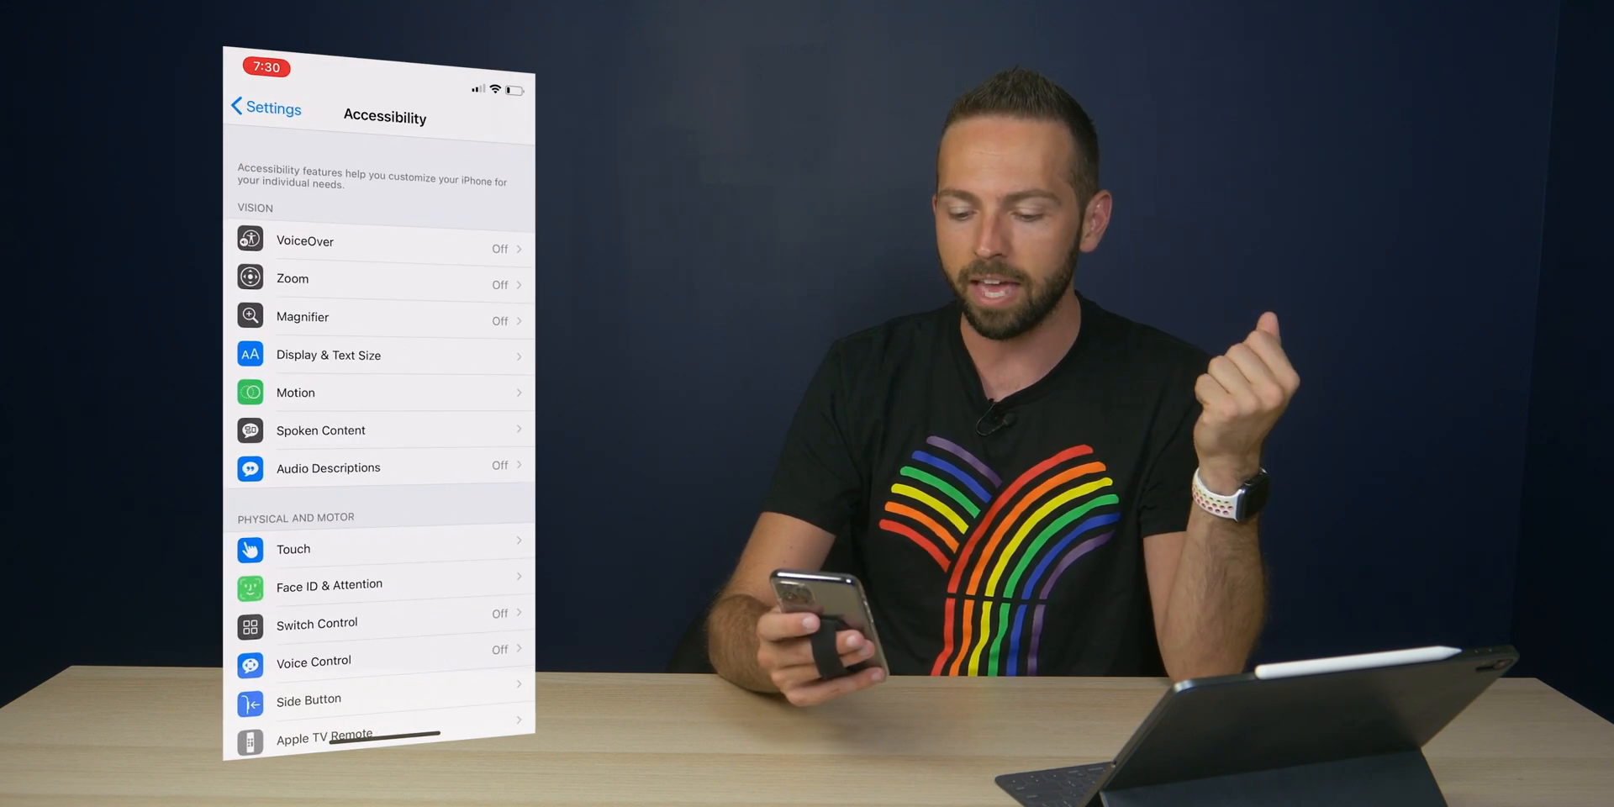
scroll(down, 3)
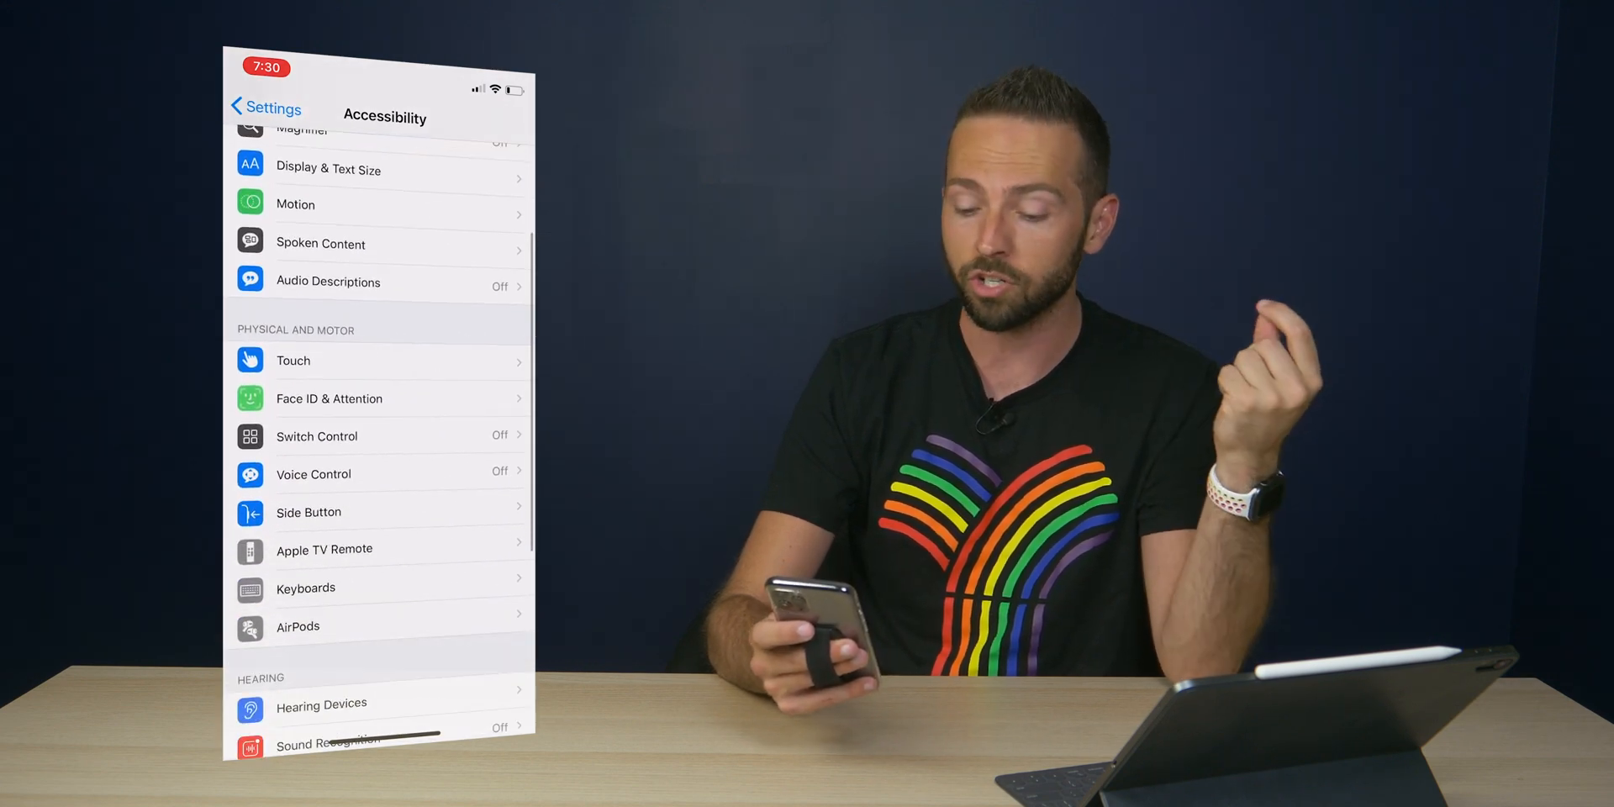
click(293, 360)
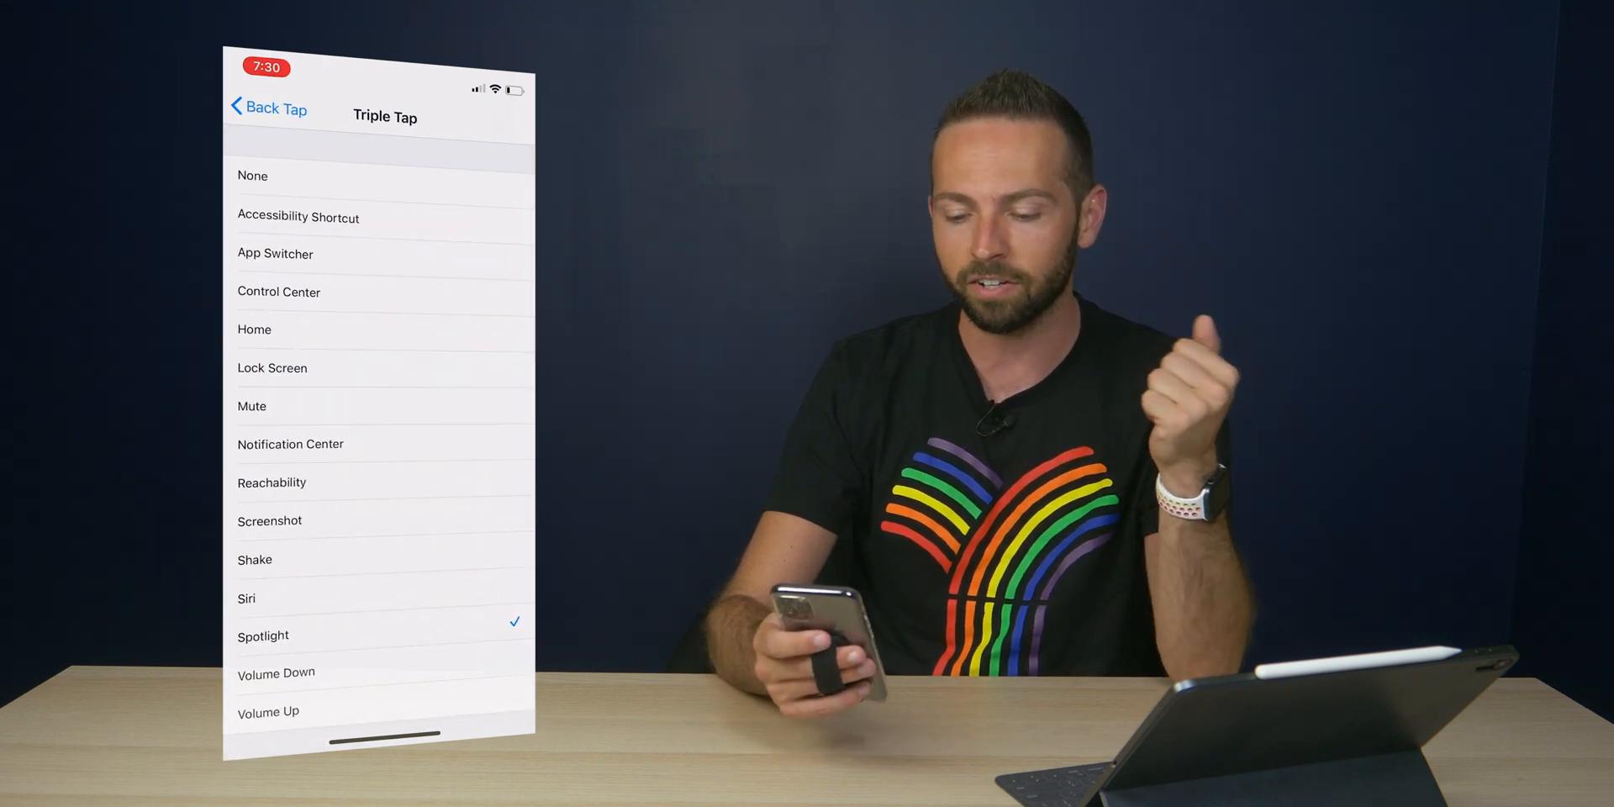
scroll(down, 3)
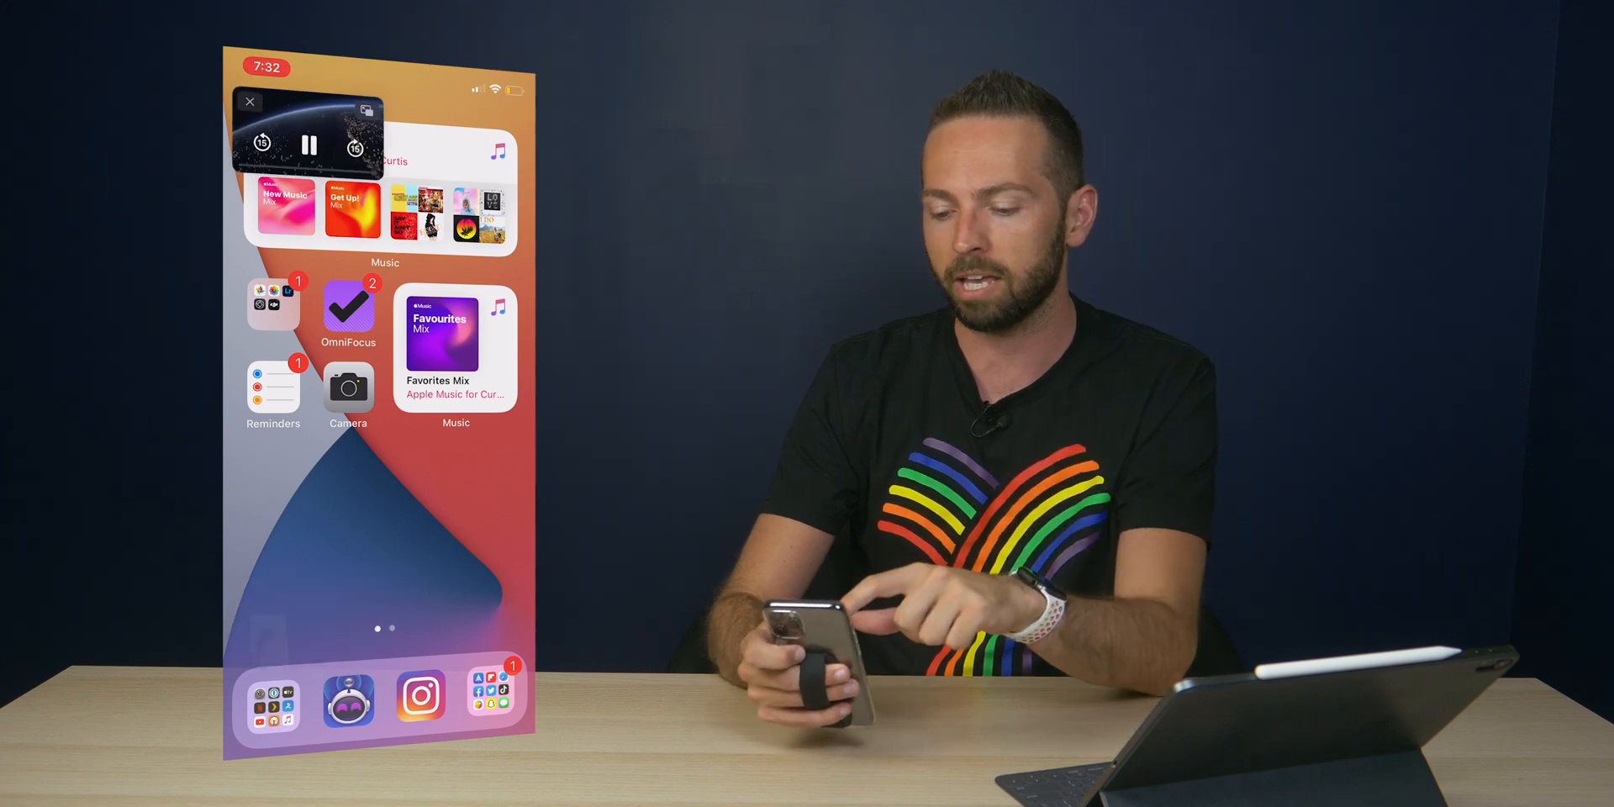
- Reveal playback controls on the floating picture-in-picture video
click(251, 102)
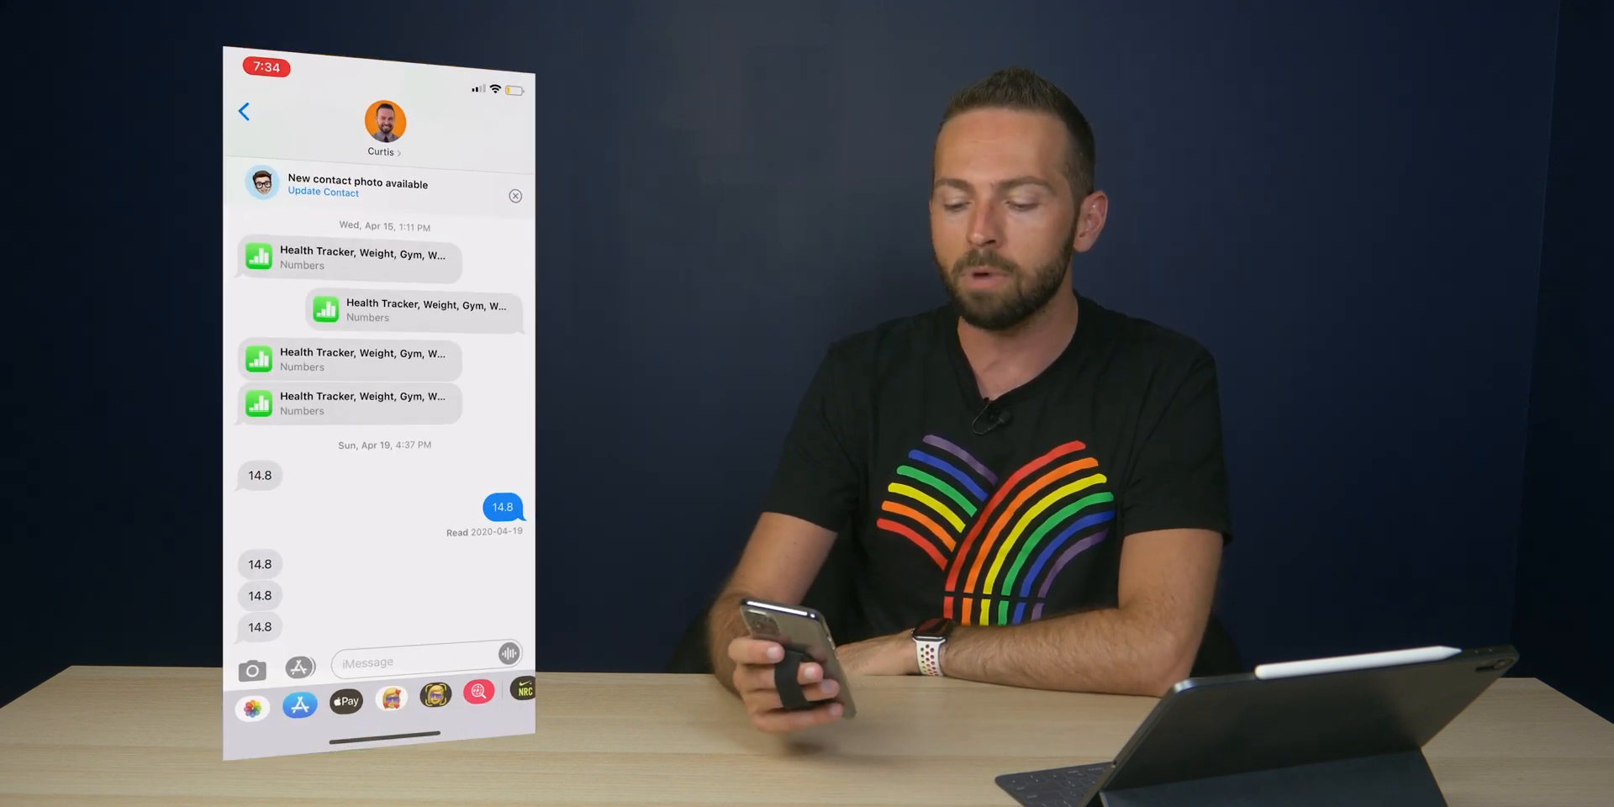
- Search the emoji keyboard in Messages by name, clearing one word and entering 'he'
click(411, 663)
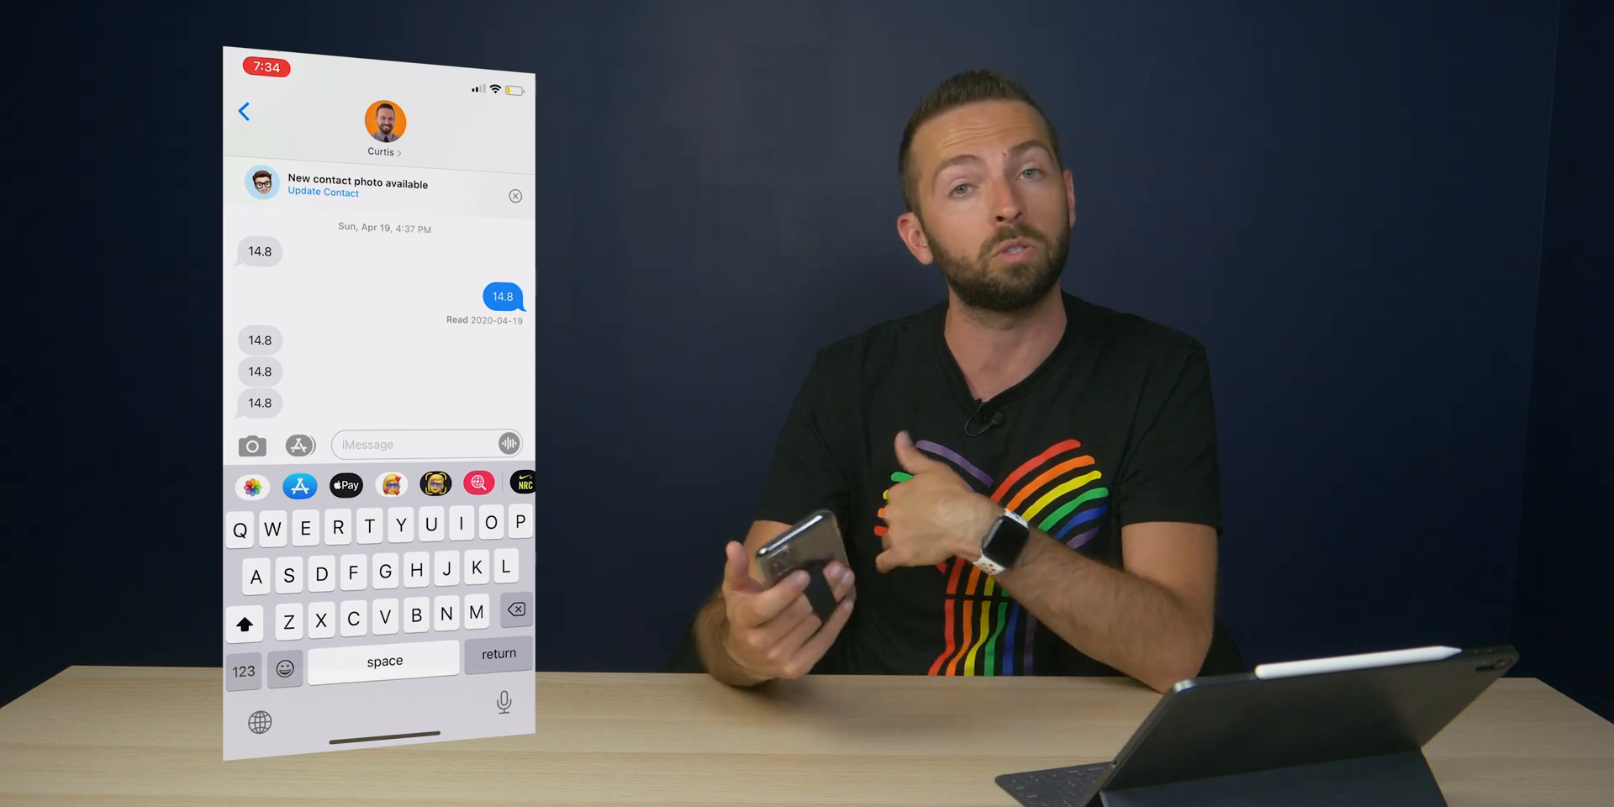
click(286, 671)
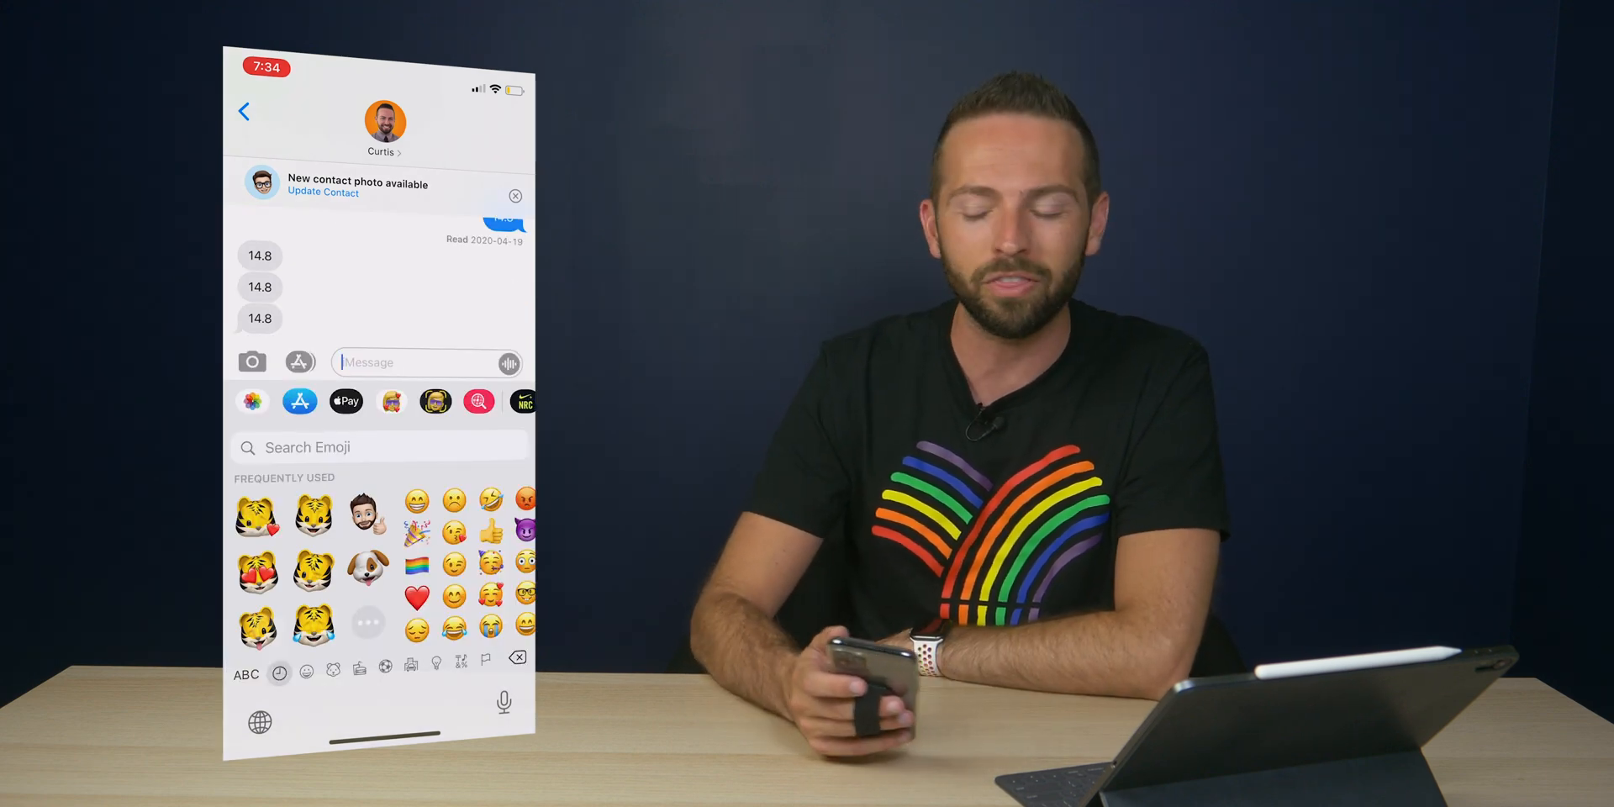
click(379, 447)
text(wave)
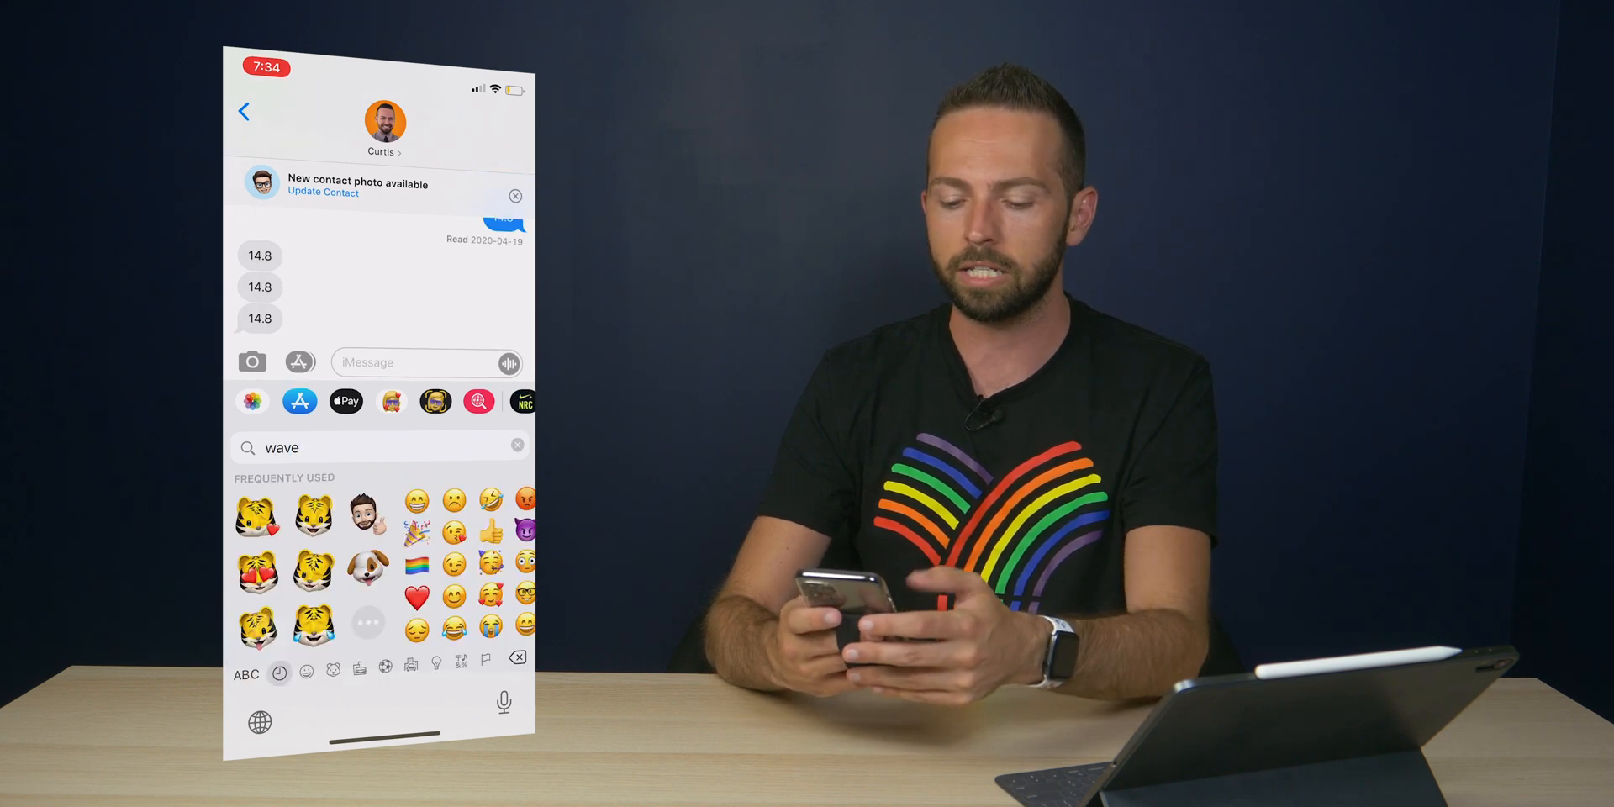
click(246, 674)
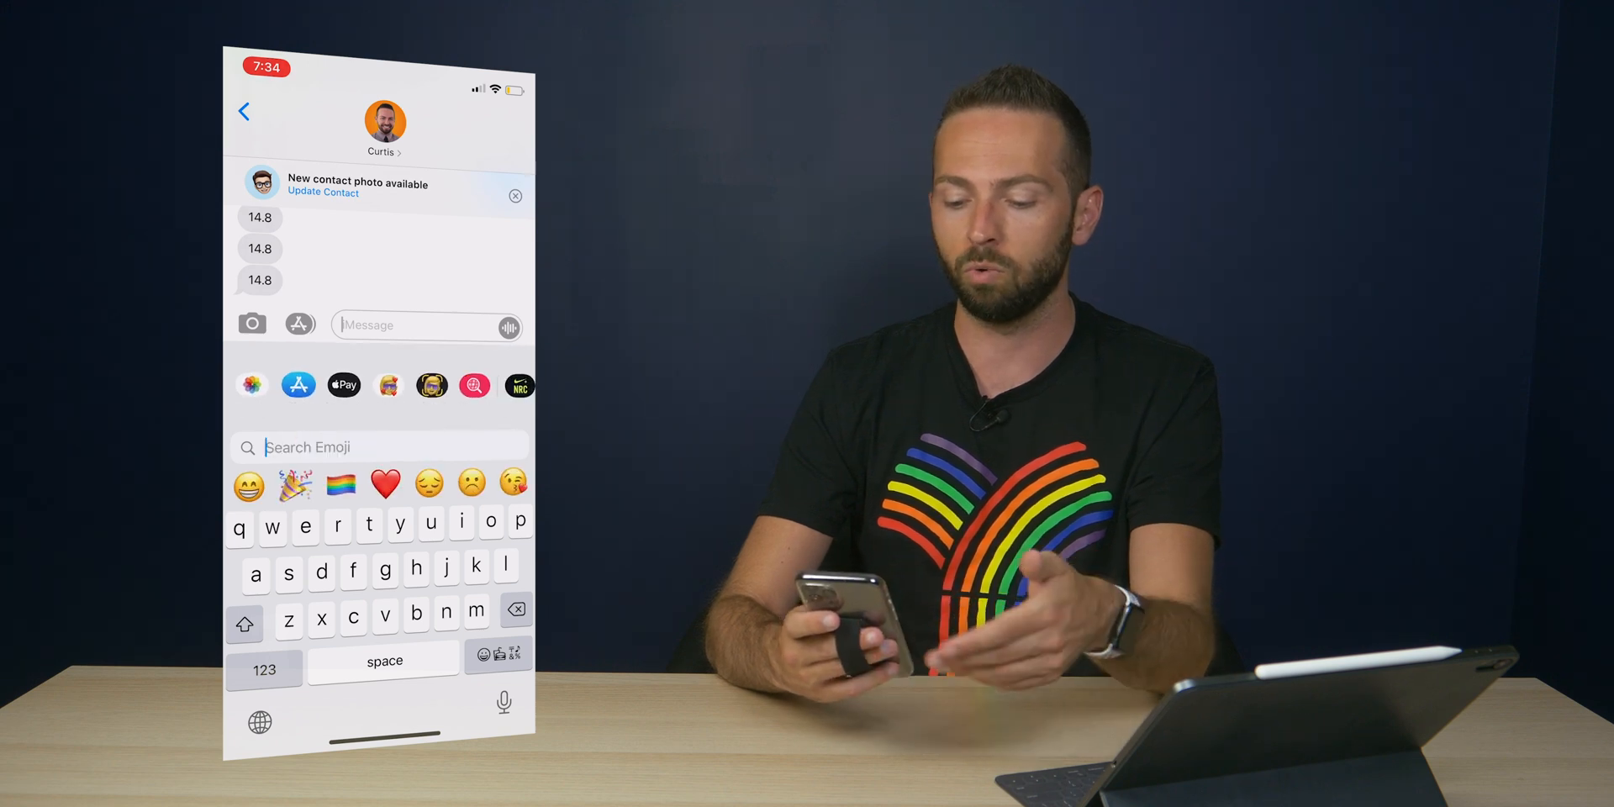
text(he)
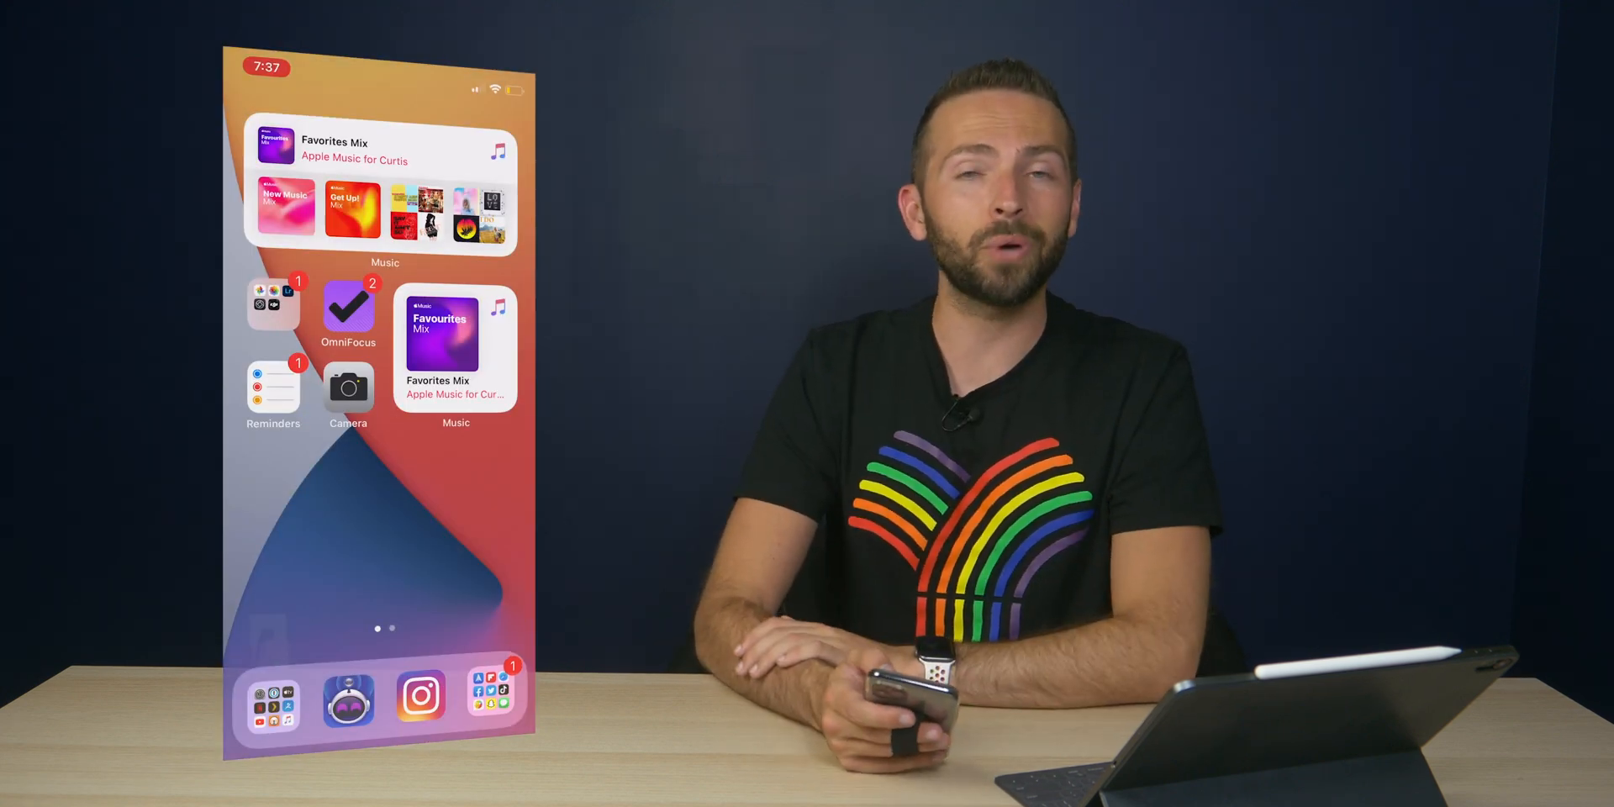
- Find Translate via search 'tra', speak an English sentence and play its French translation aloud
text(tra)
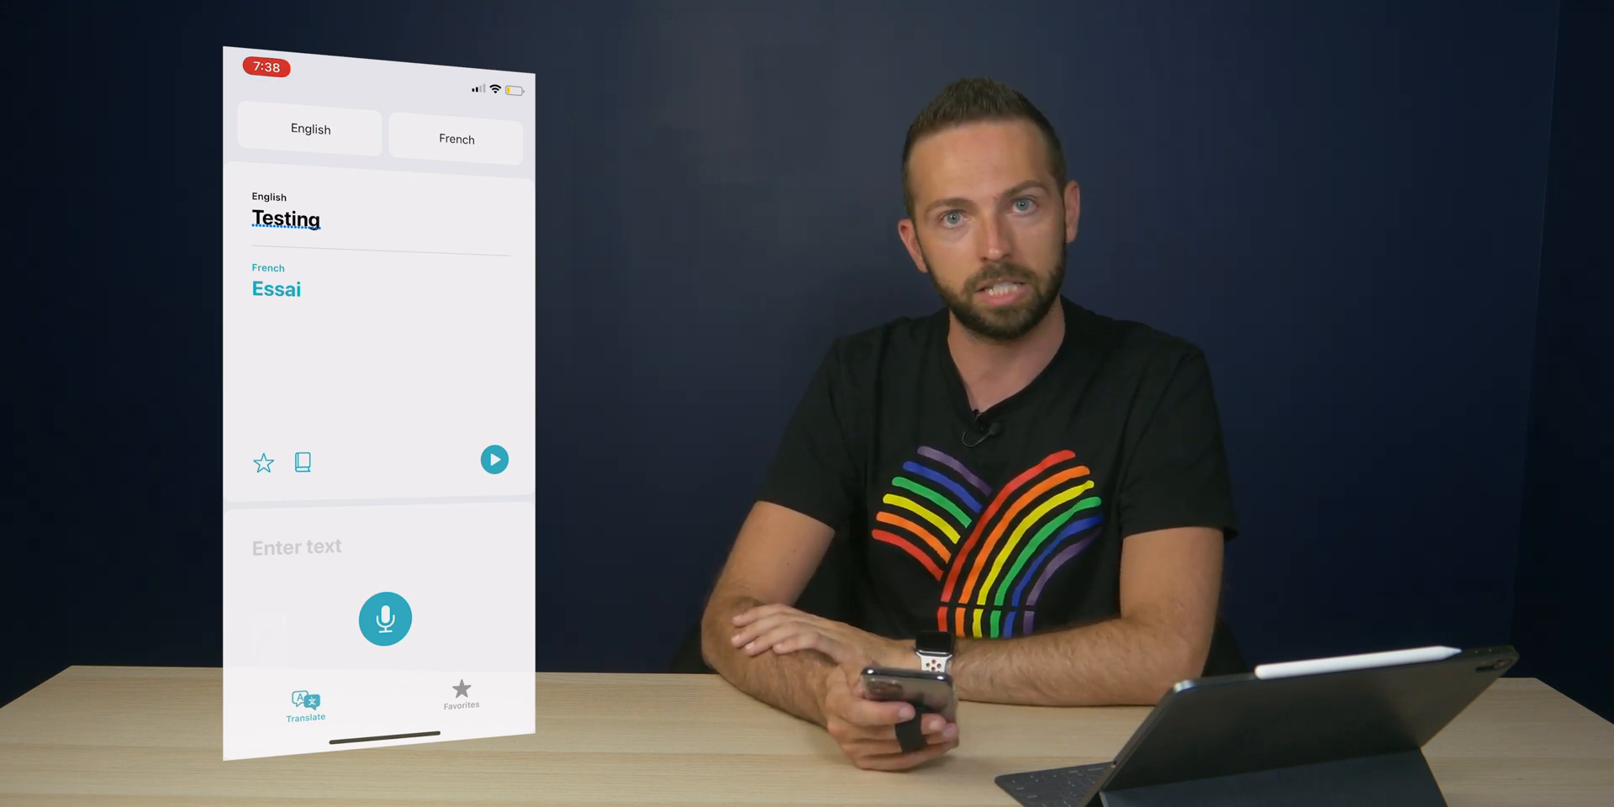
click(385, 617)
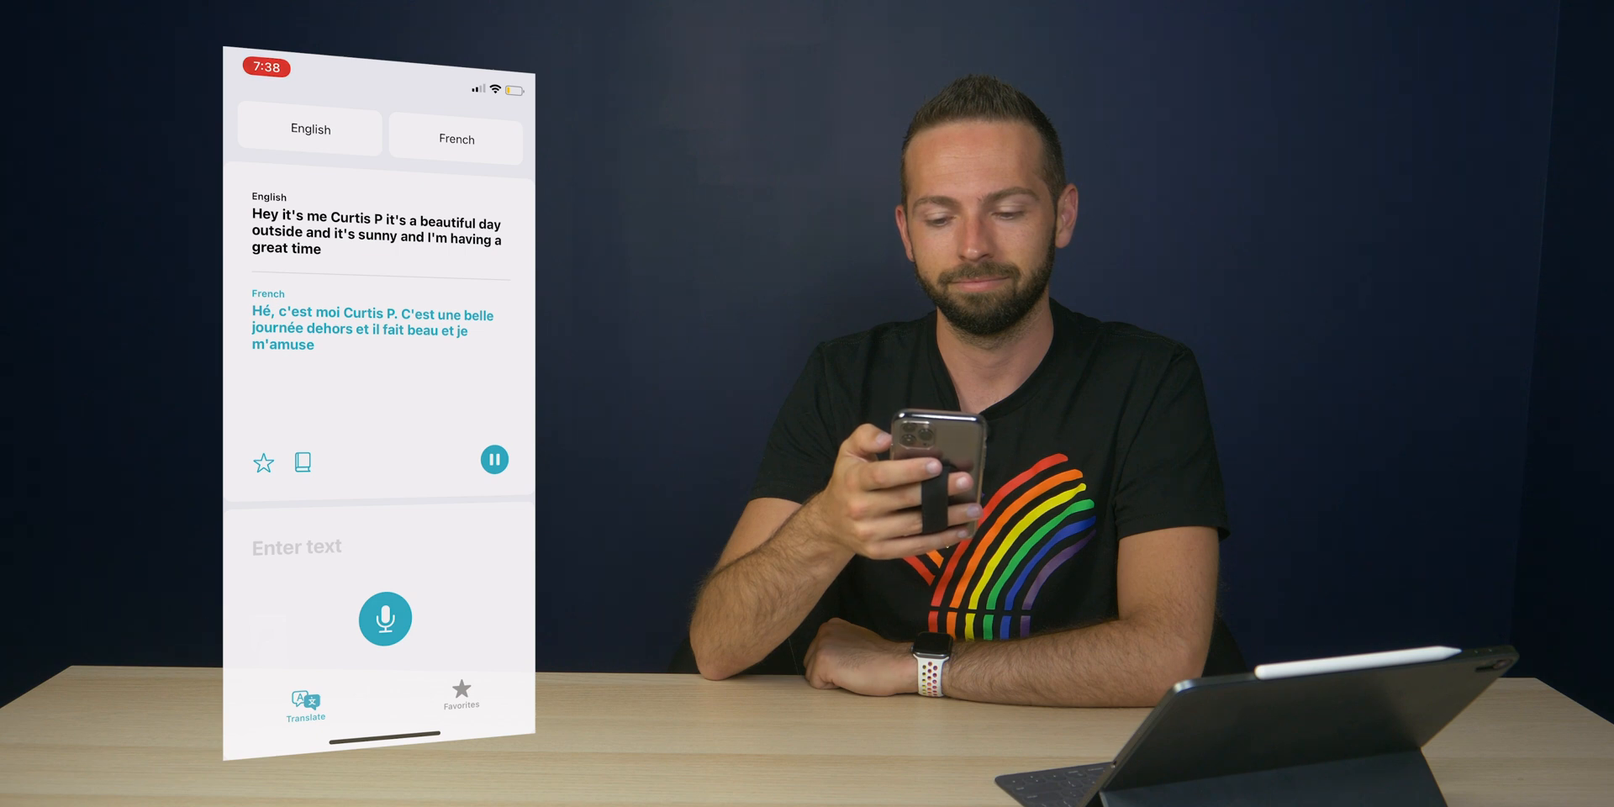
click(494, 459)
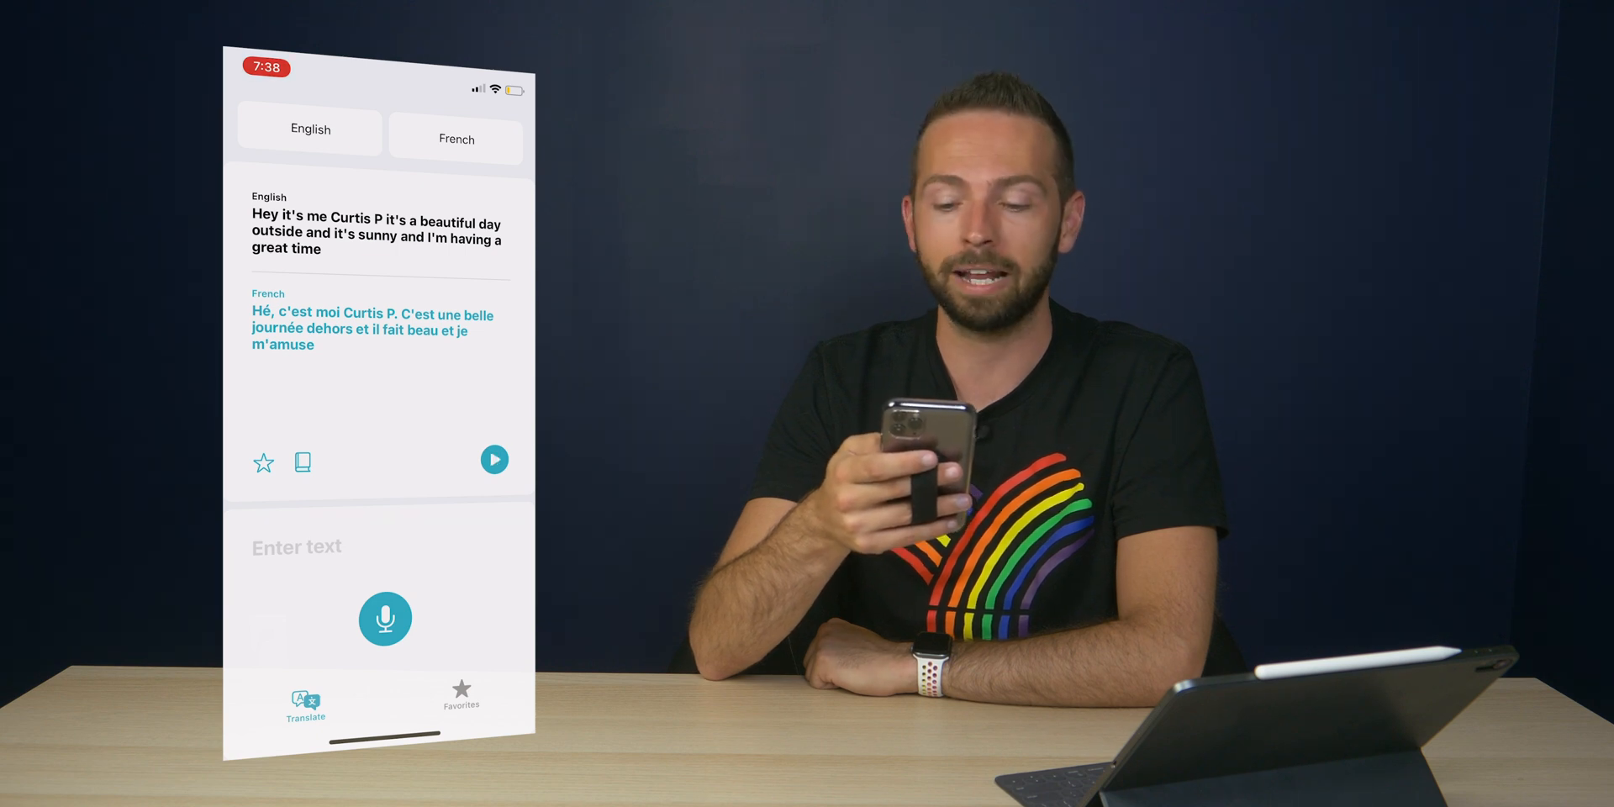
click(495, 459)
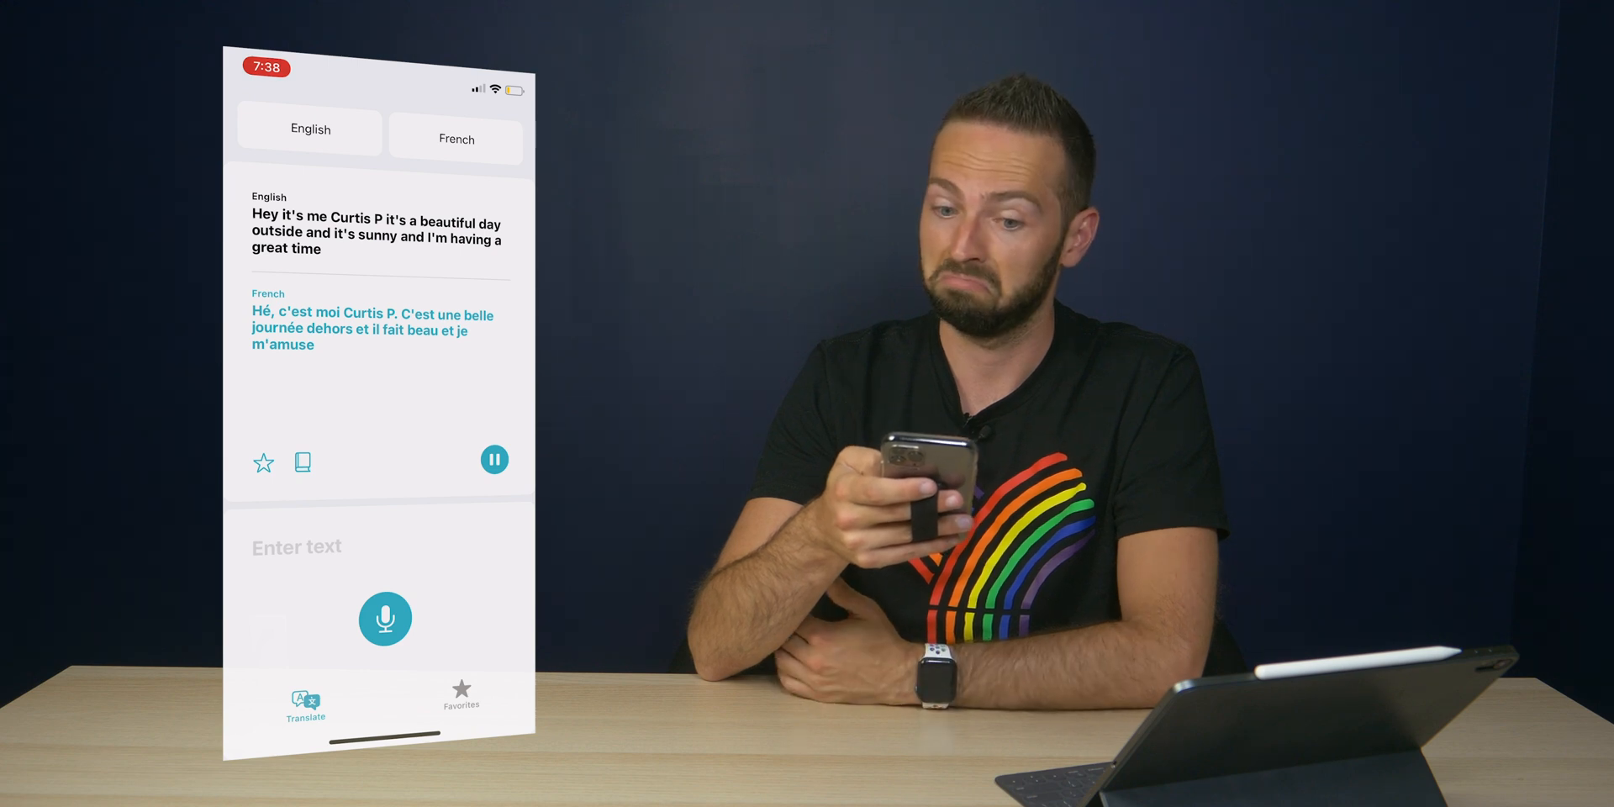
click(494, 459)
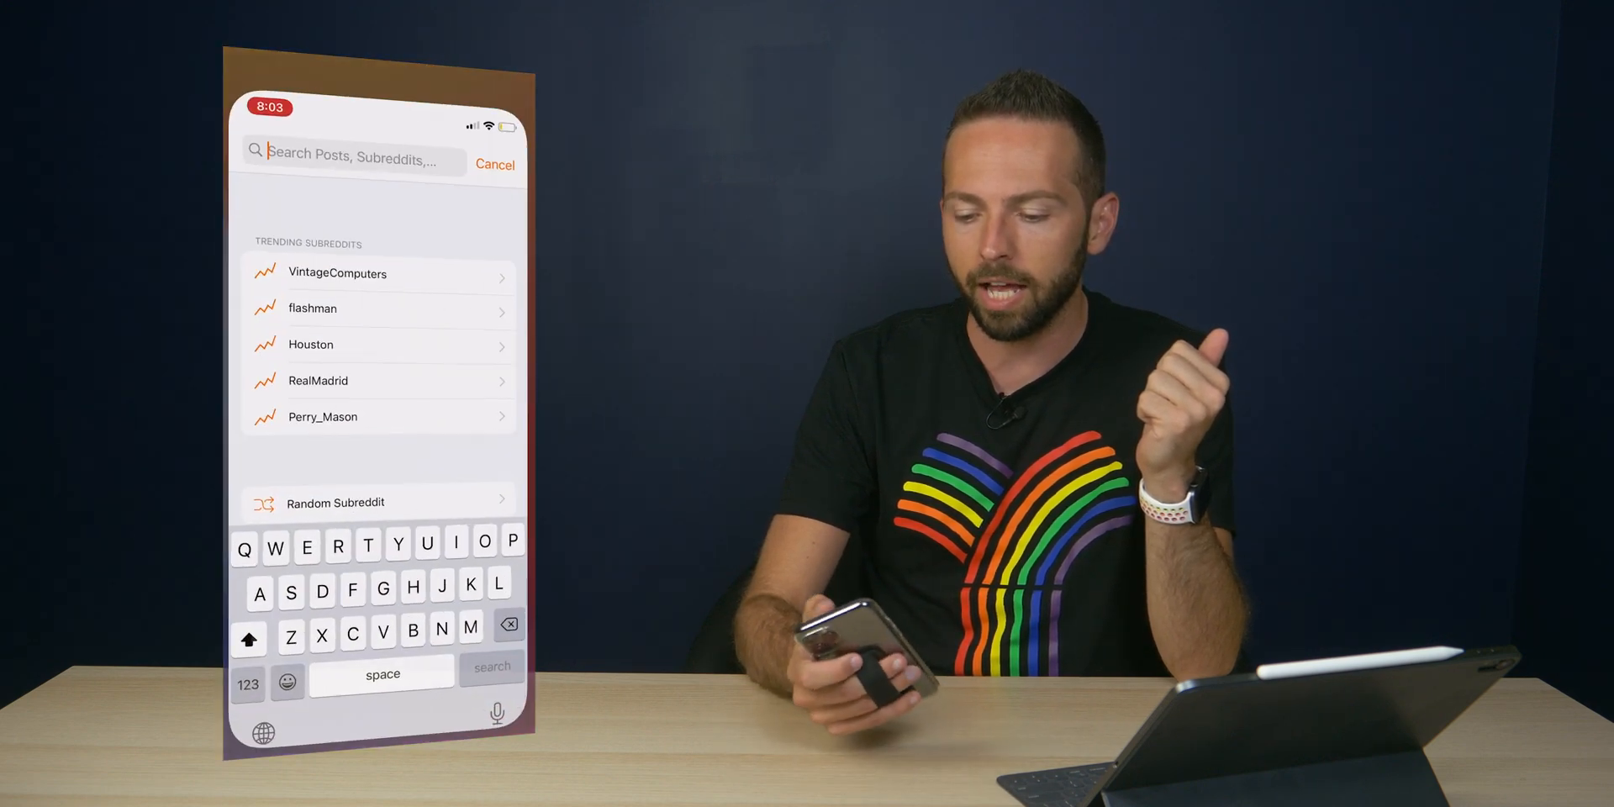
- Paste the apple.com/apple-events/june-2020 link into Apollo's search and run the search
text(m/apple-events/june-2020/)
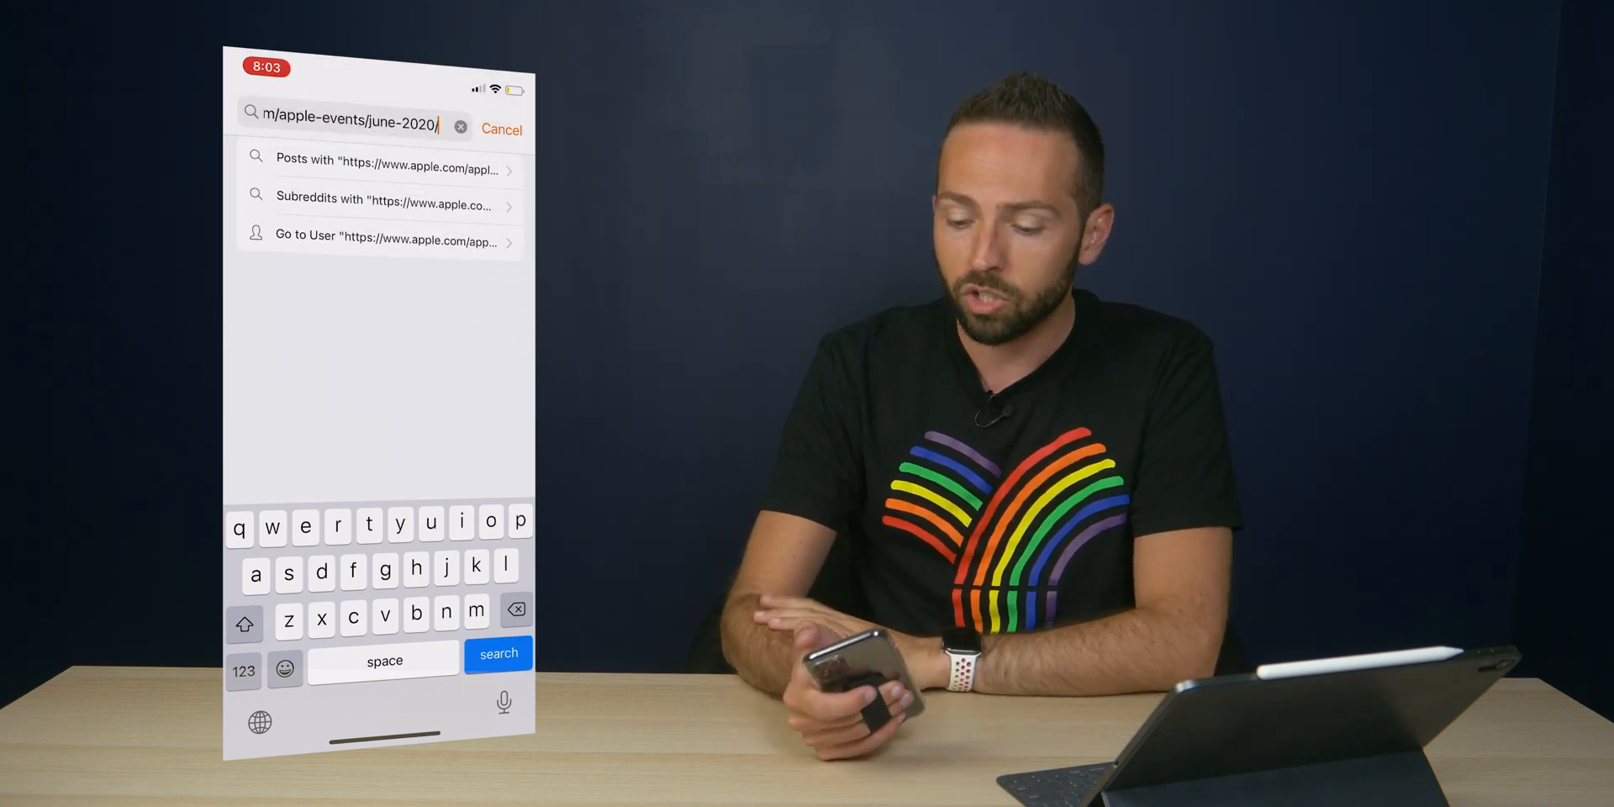
click(502, 129)
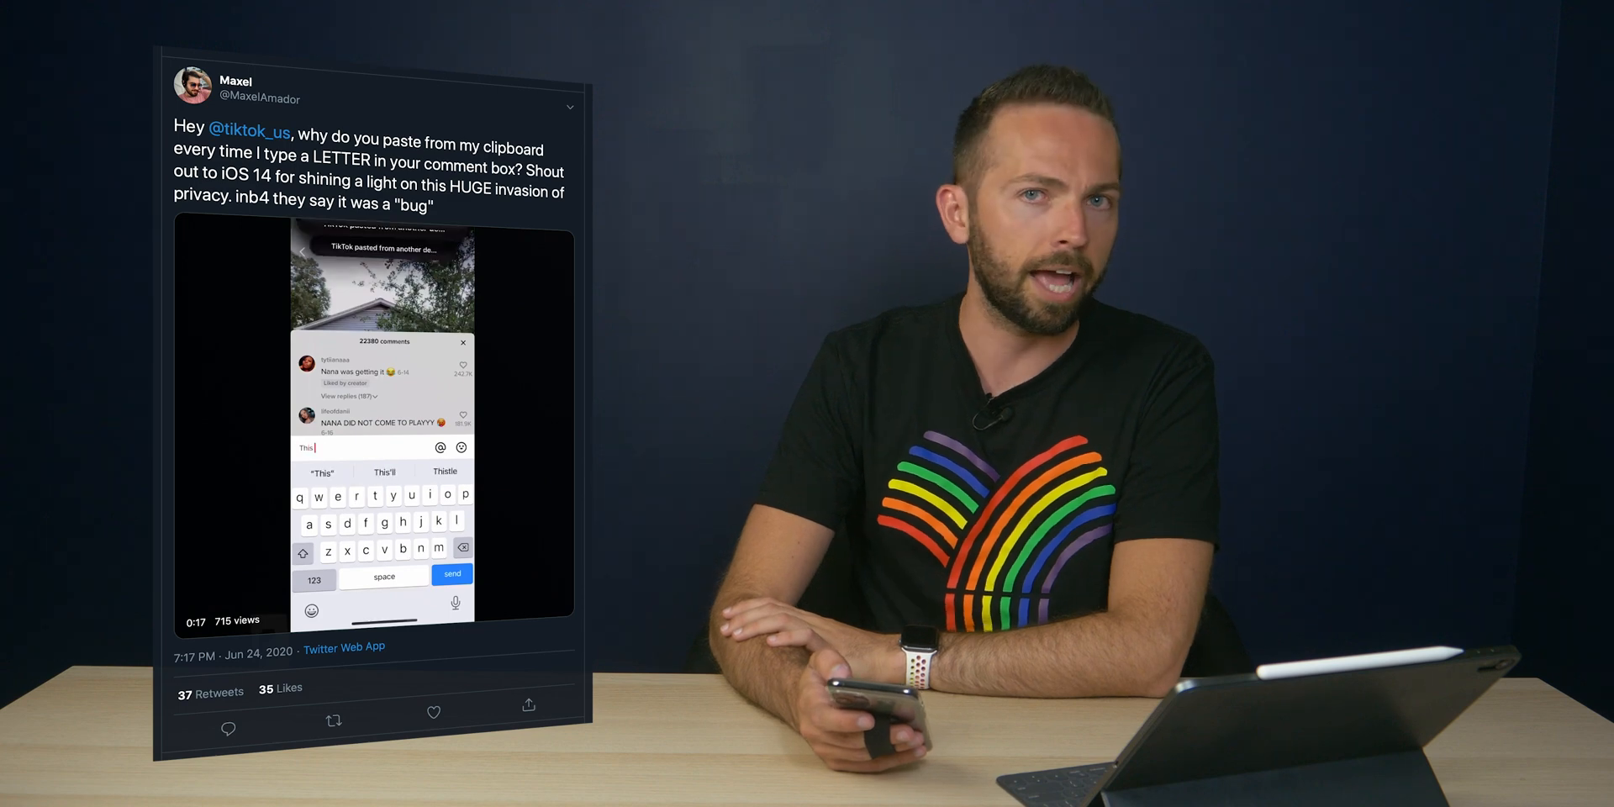
text(is how often ti)
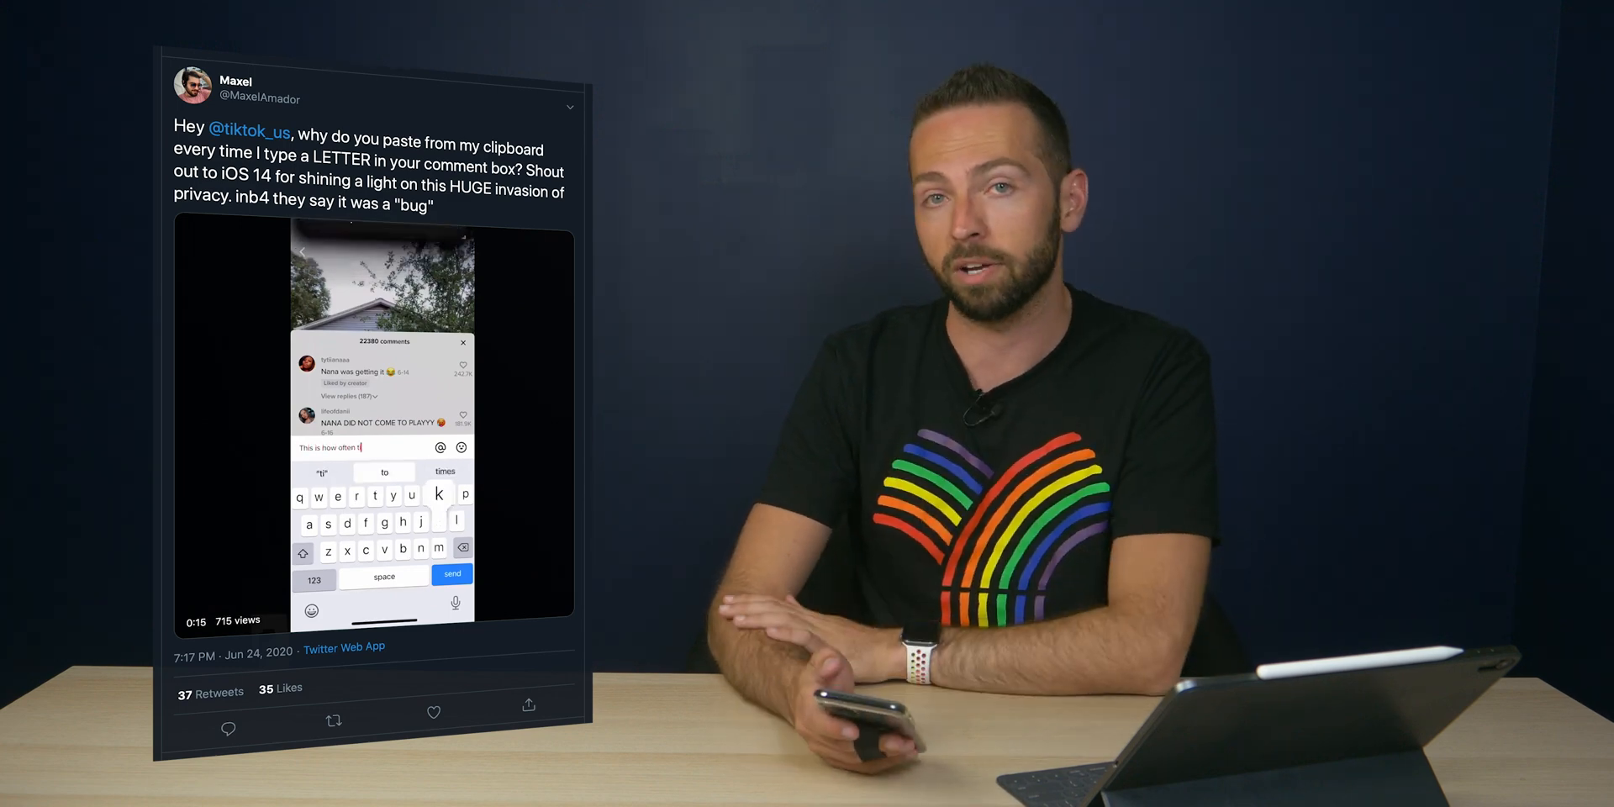